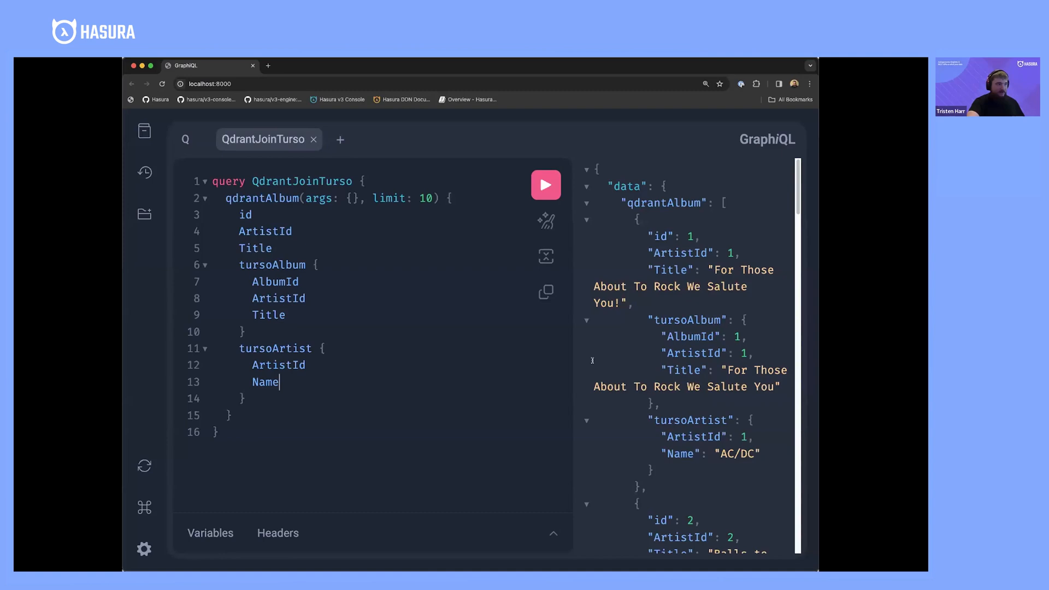
# - Open the browser developer tools via Inspect beside the QdrantJoinTurso query
pyautogui.rightClick(353, 348)
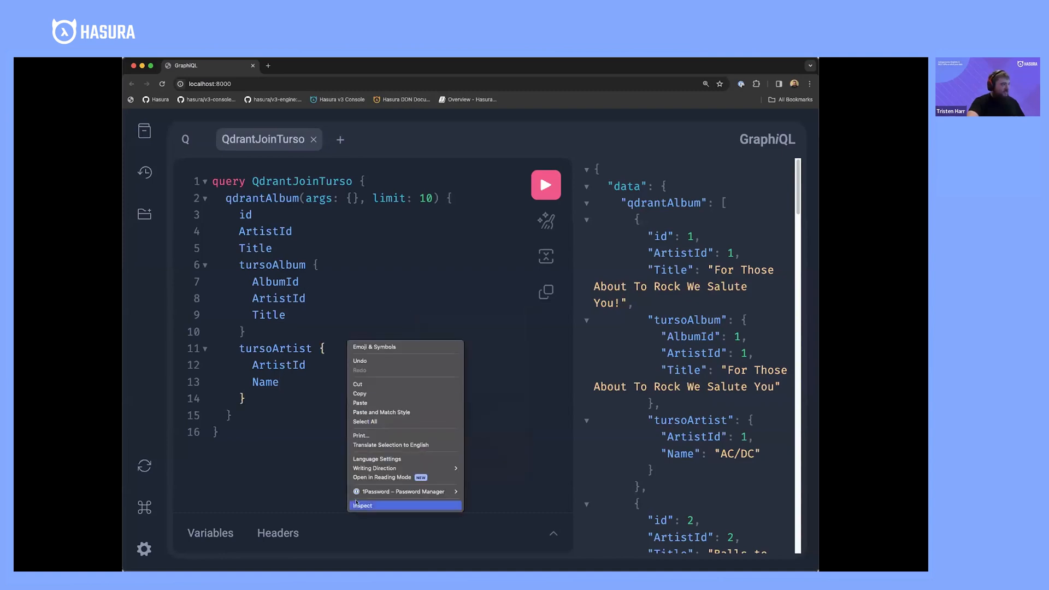
pyautogui.click(362, 504)
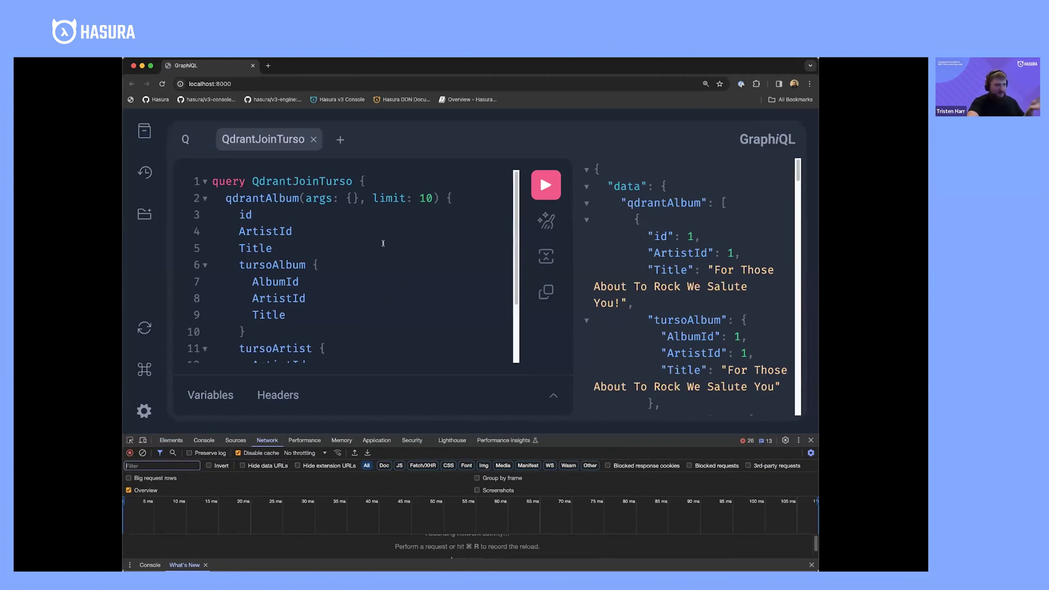
pyautogui.moveTo(375, 241)
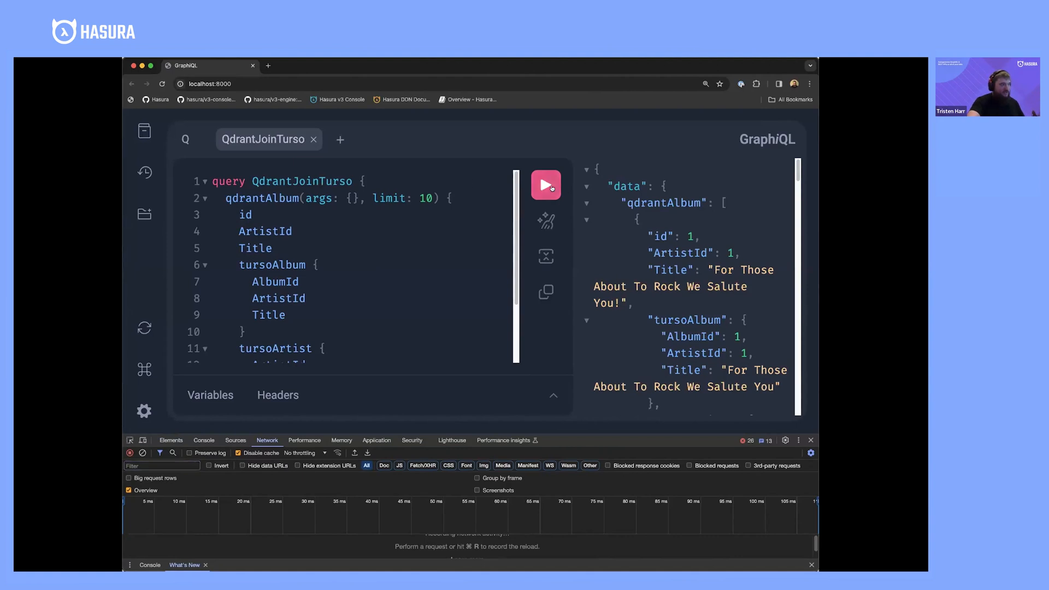
# - Run the QdrantJoinTurso query eight times, logging repeated graphql requests in Network
pyautogui.click(545, 184)
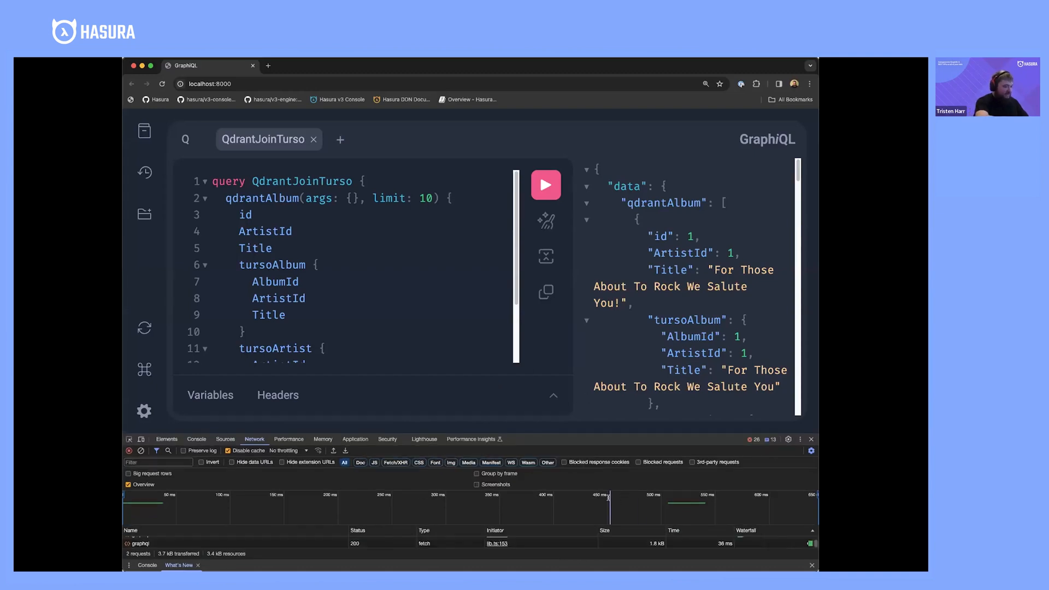
pyautogui.click(546, 185)
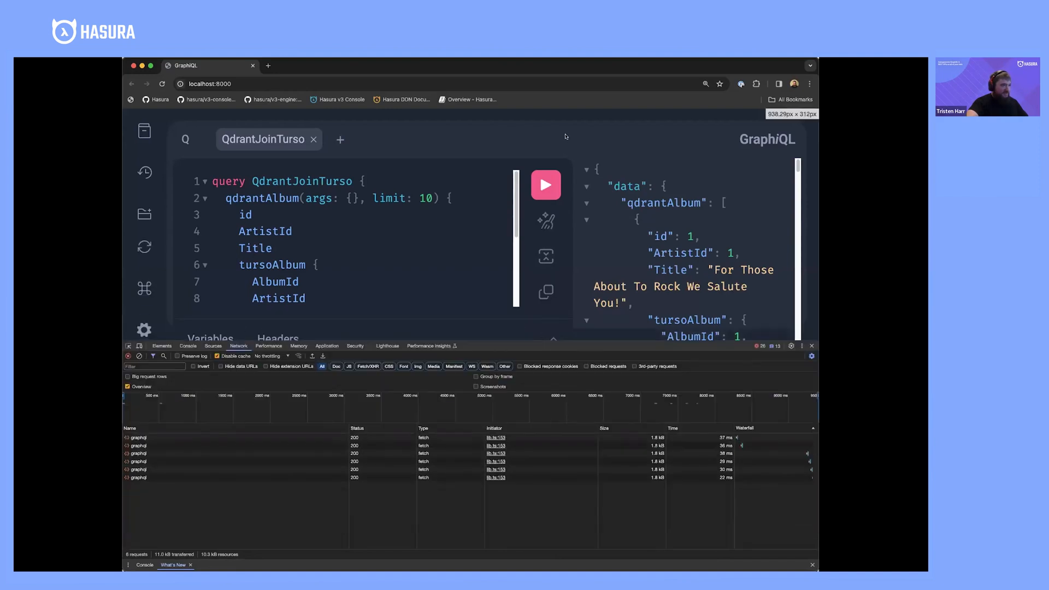
pyautogui.click(545, 185)
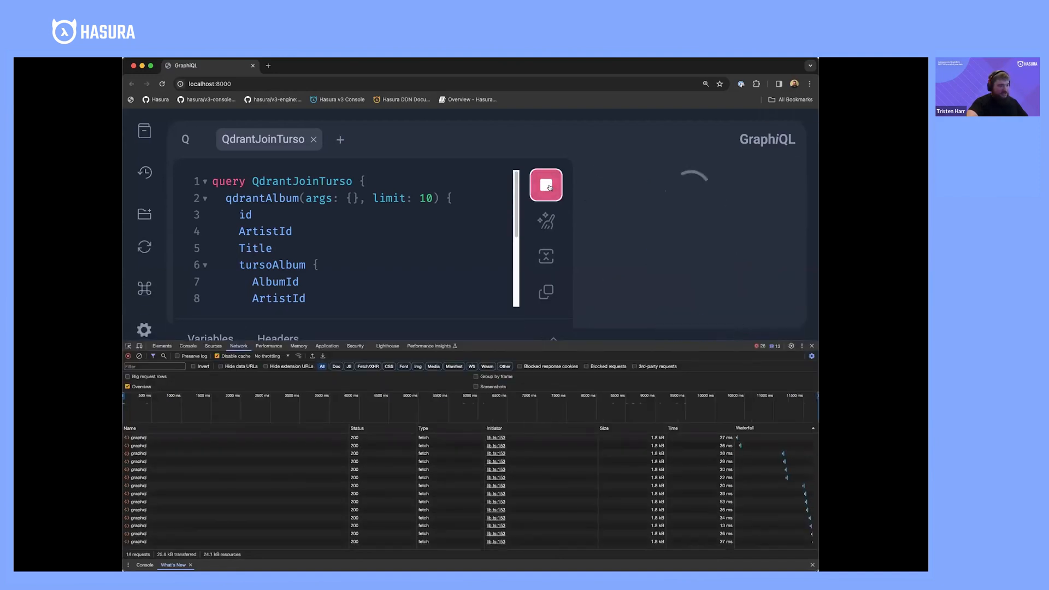
pyautogui.click(545, 184)
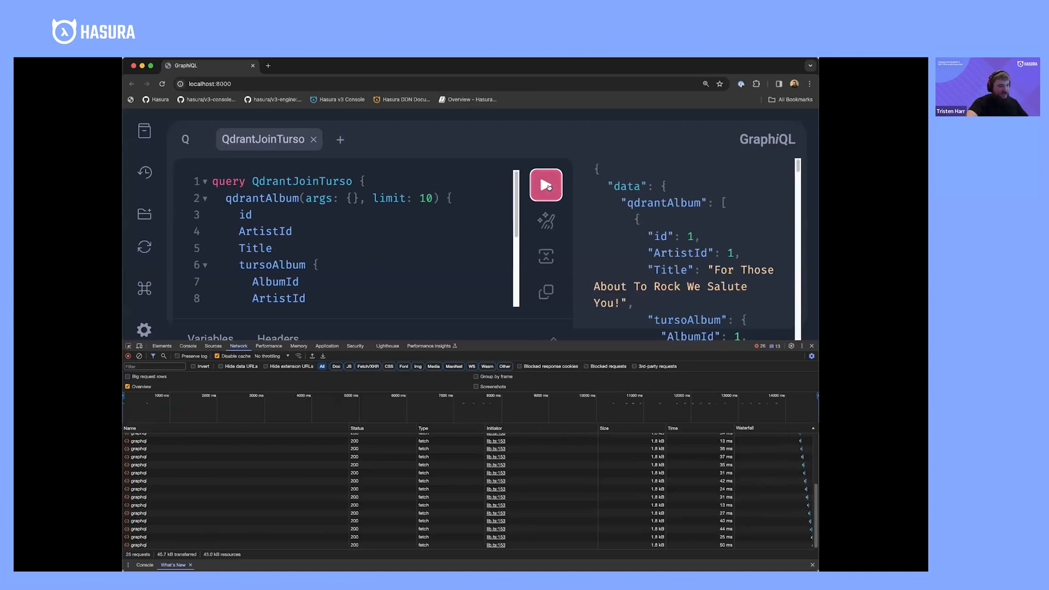
pyautogui.click(546, 184)
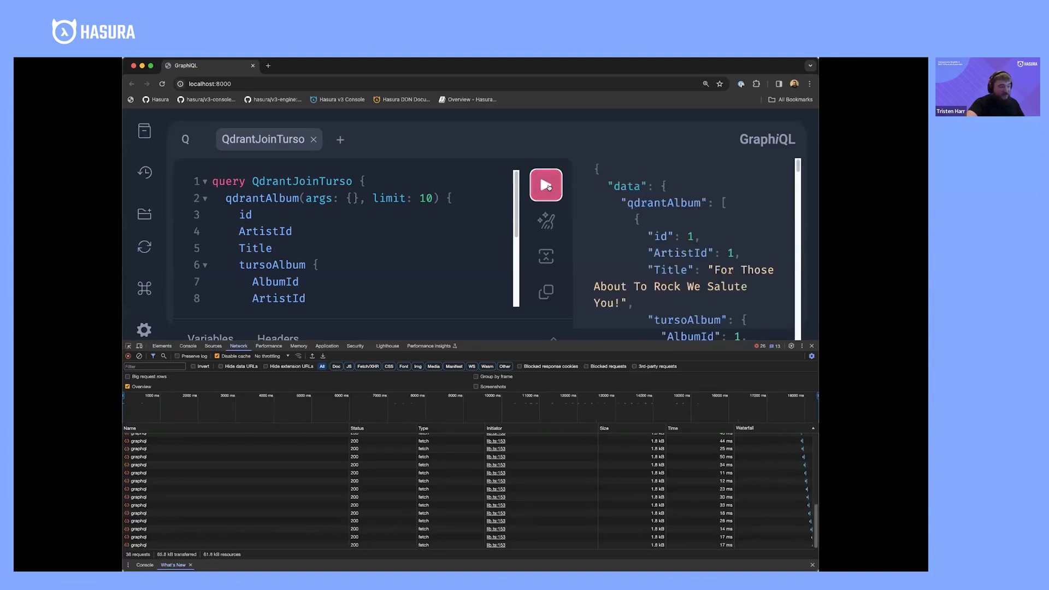
pyautogui.click(545, 185)
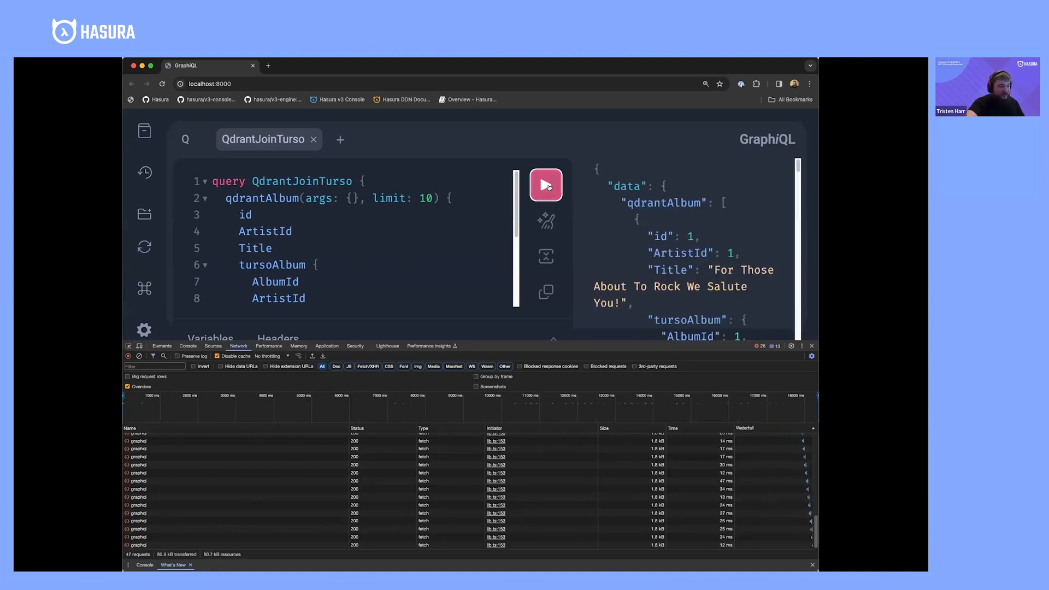
pyautogui.click(545, 185)
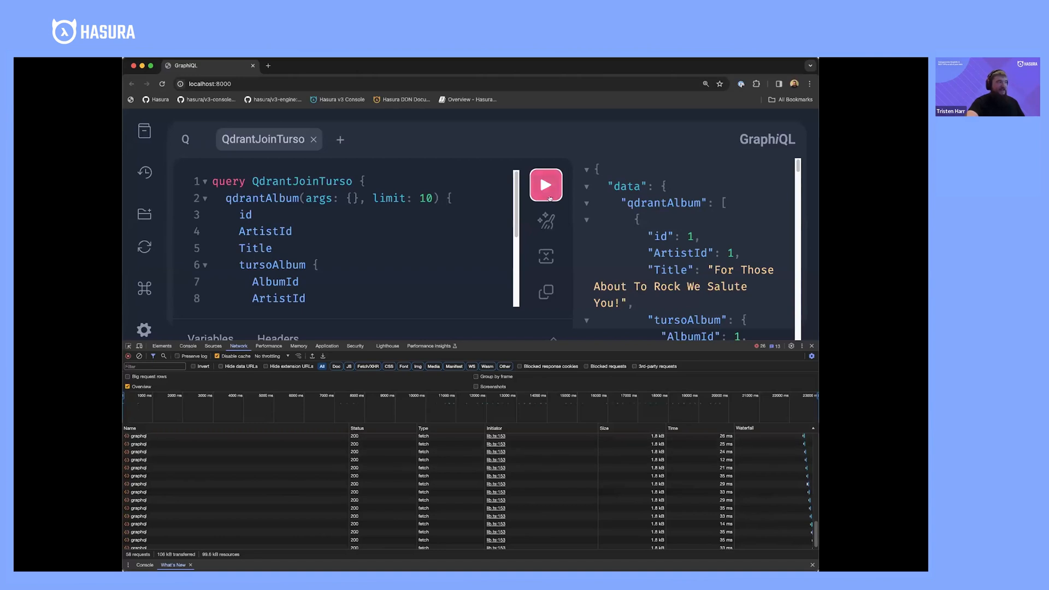
pyautogui.click(545, 184)
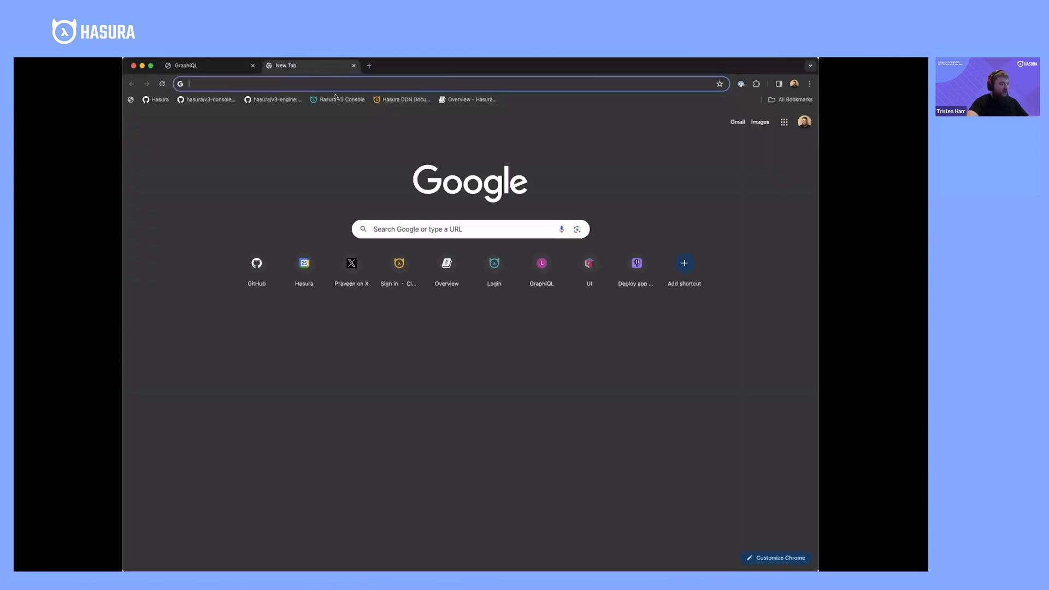
# - Load github.com/hasura/supergraph-ndc-demo in a new browser tab
pyautogui.write('https://github.com/hasura/supergraph-ndc-demo')
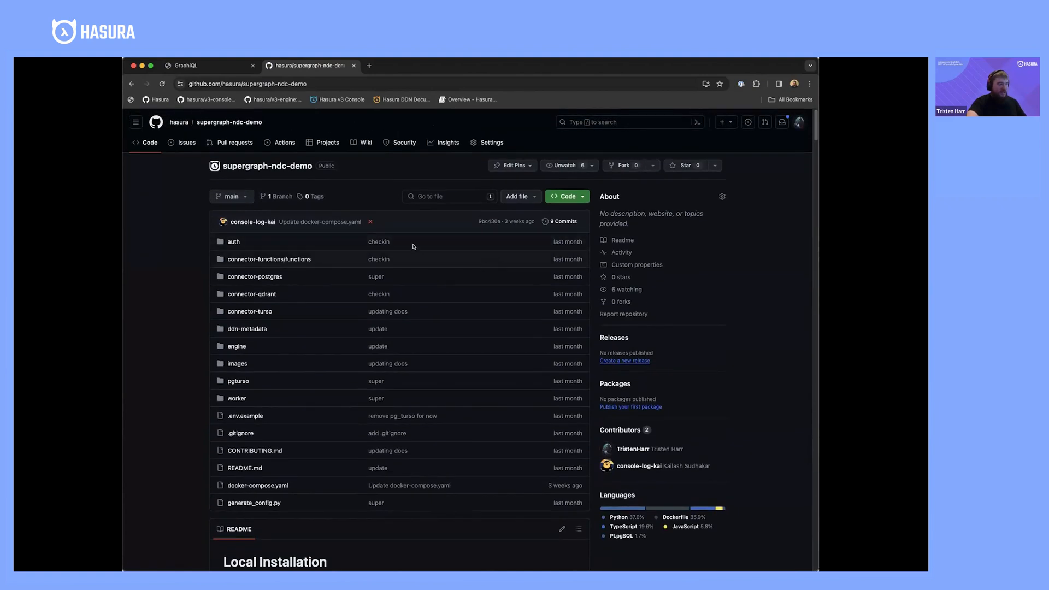
pyautogui.moveTo(345, 209)
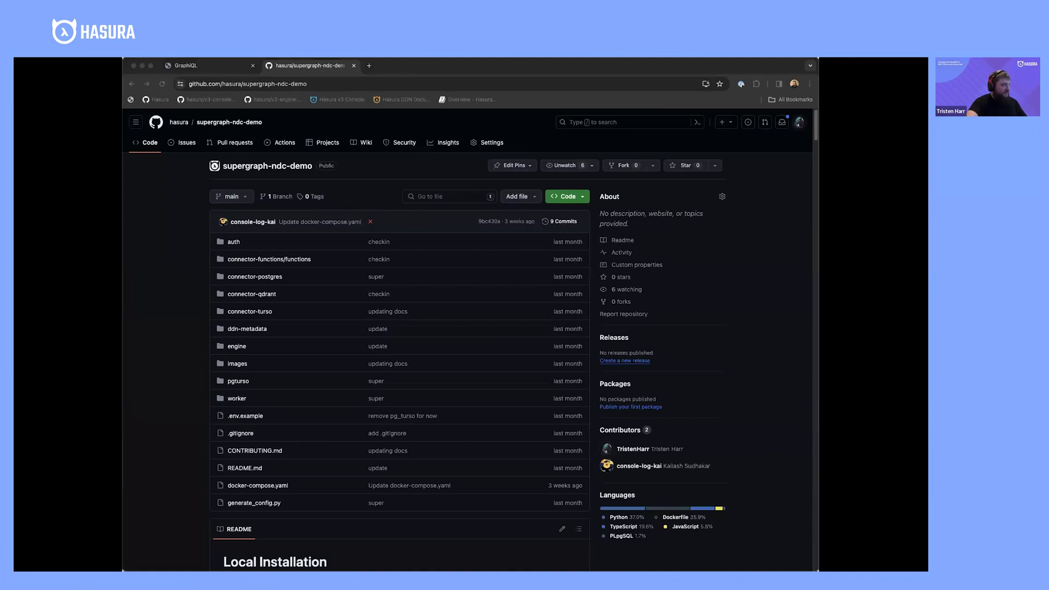
pyautogui.moveTo(159, 239)
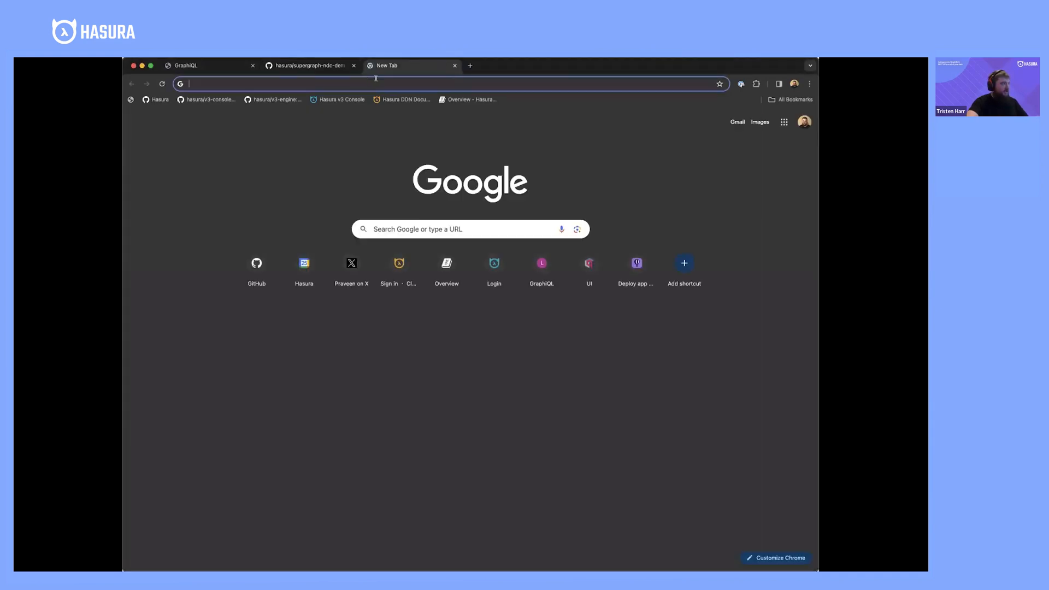
# - Go to github.com/hasura/graphql-engine/tree/master/v3 in a third tab
pyautogui.write('https://github.com/hasura/graphql-engine/tree/master/v3')
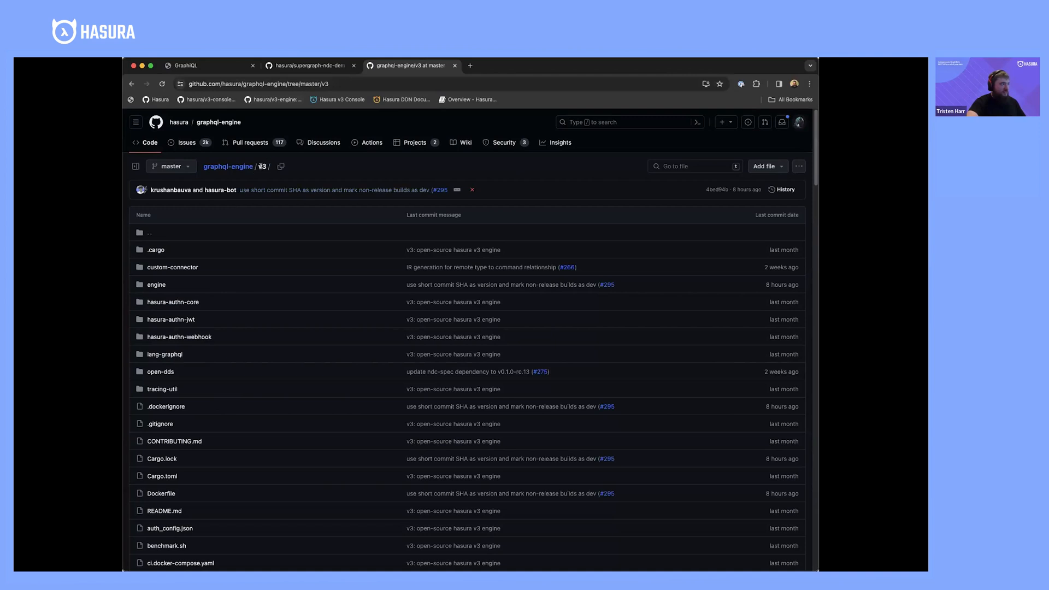
pyautogui.moveTo(376, 216)
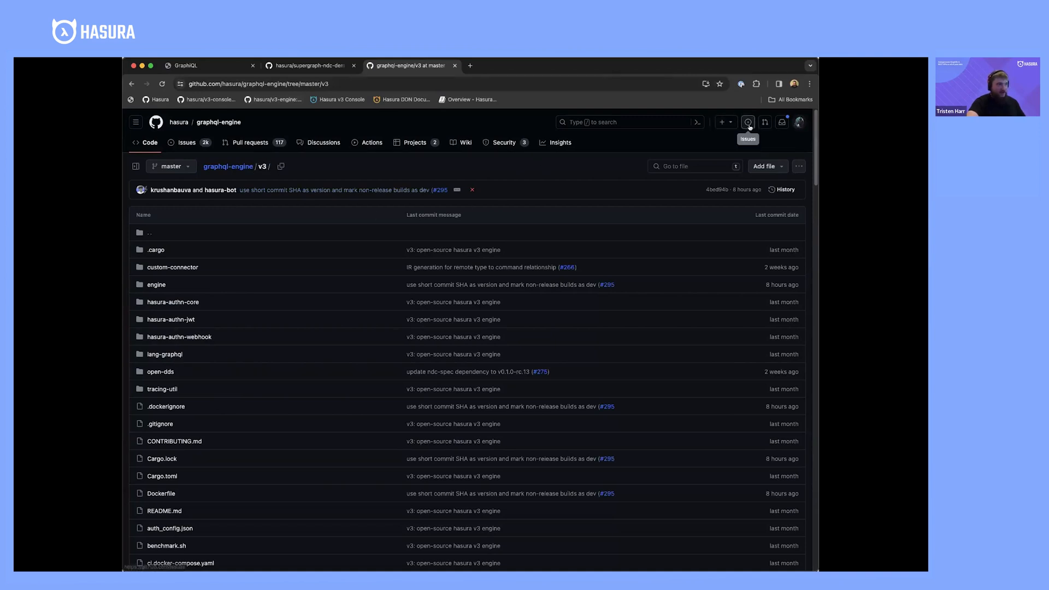
pyautogui.moveTo(637, 60)
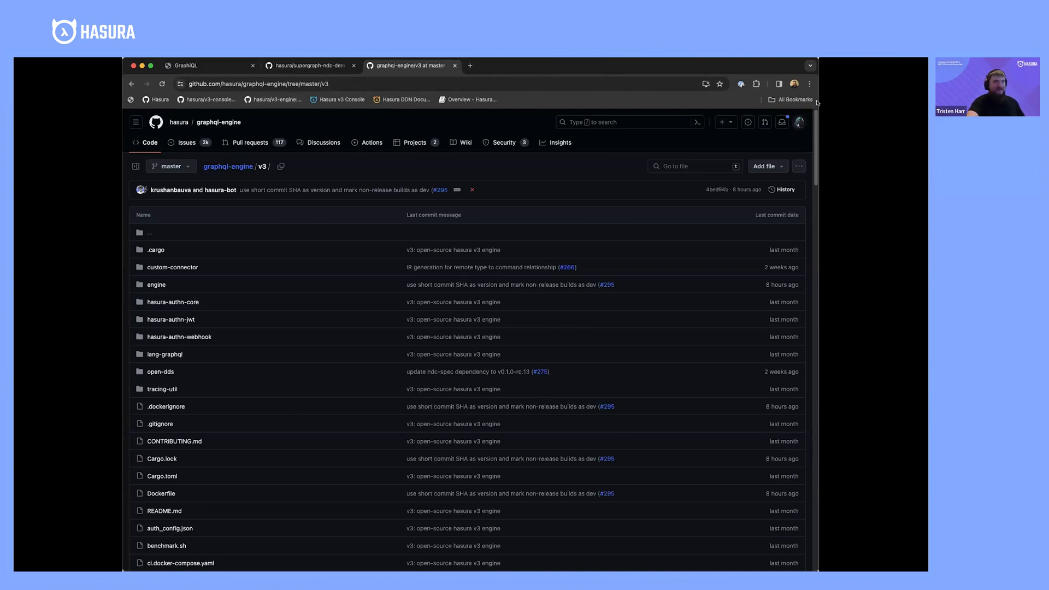
pyautogui.moveTo(736, 143)
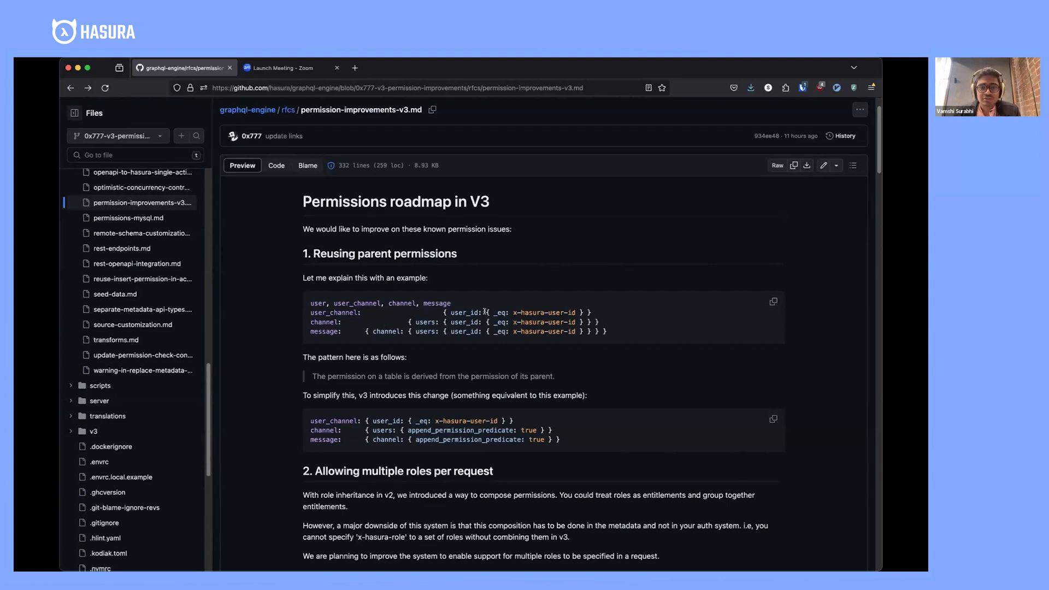
pyautogui.moveTo(489, 345)
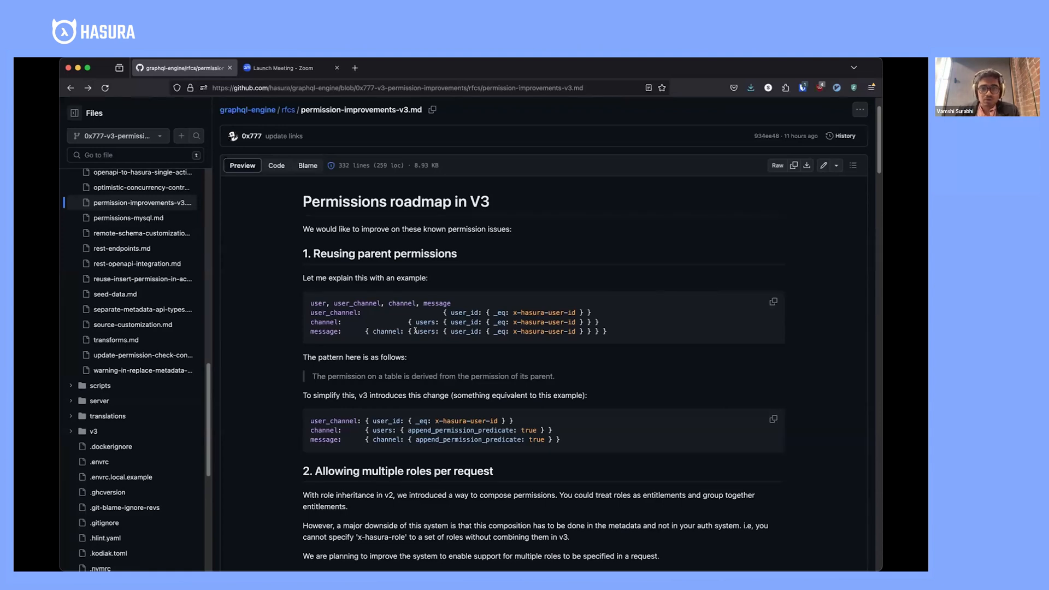
pyautogui.scroll(-3)
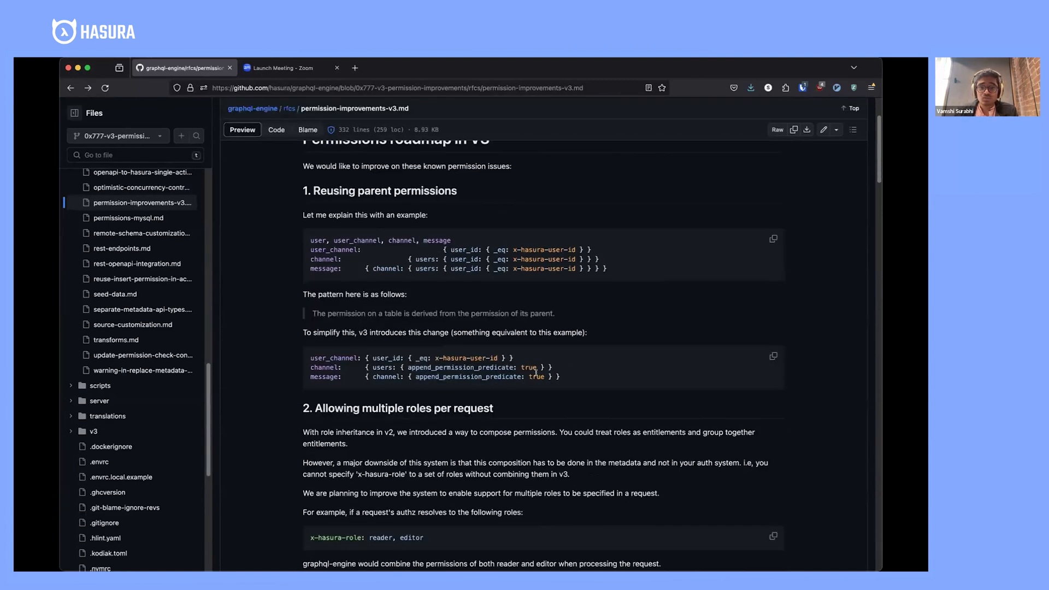
pyautogui.moveTo(311, 358); pyautogui.dragTo(560, 376)
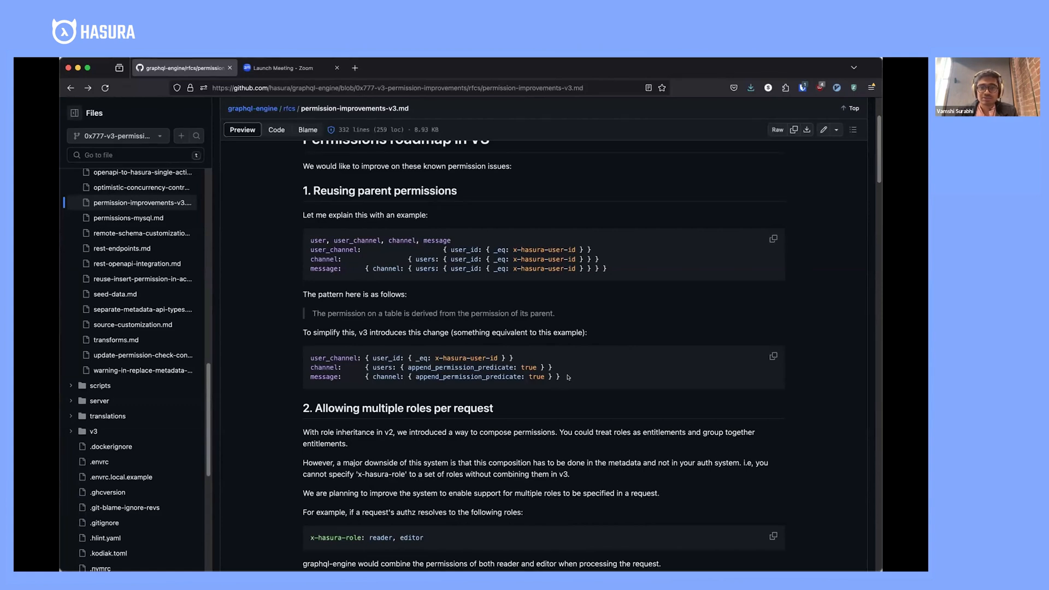
pyautogui.moveTo(515, 228)
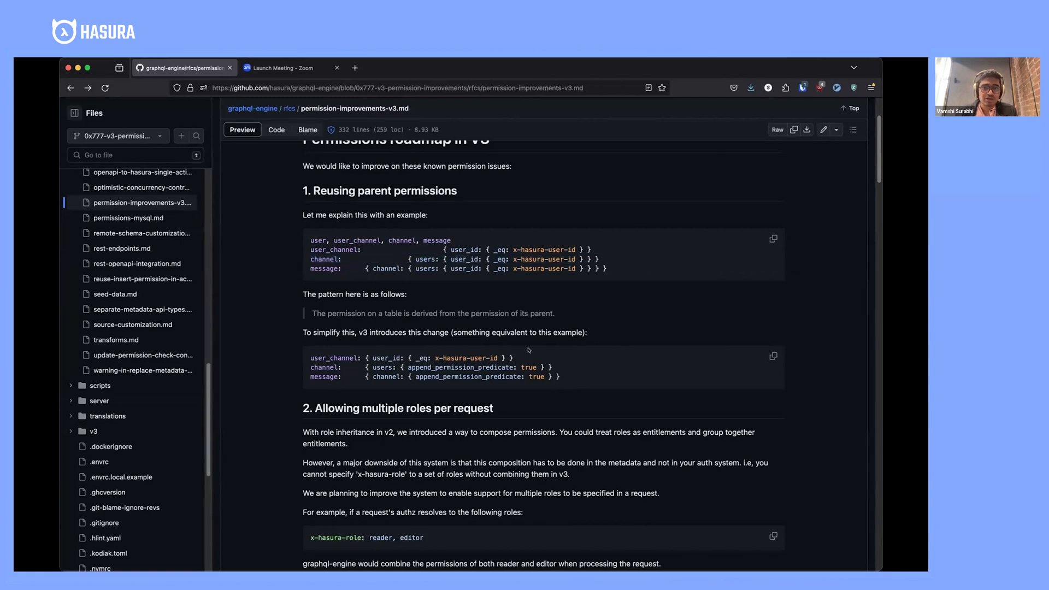
pyautogui.scroll(-3)
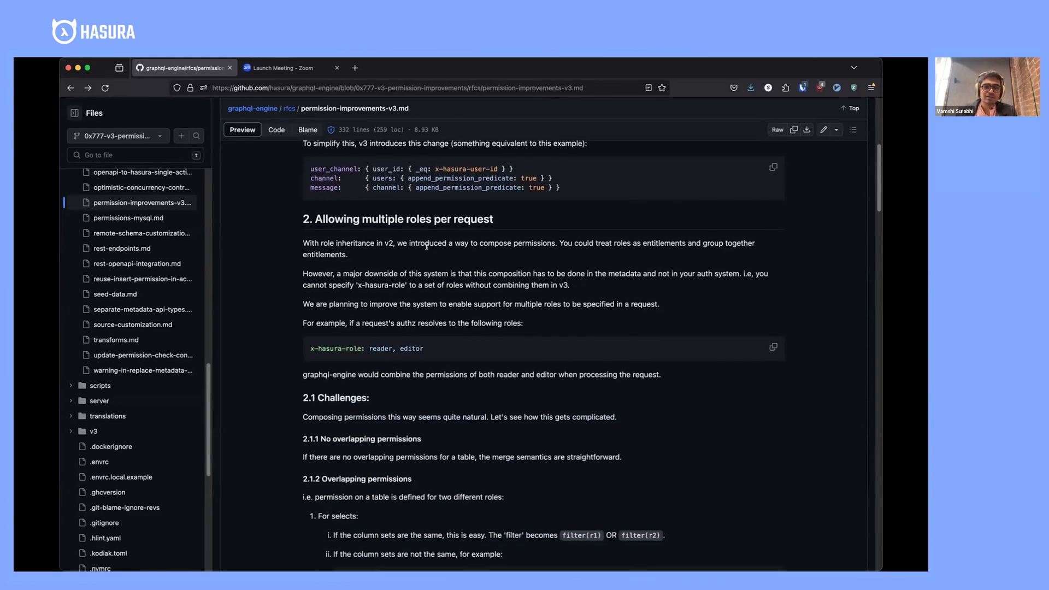
pyautogui.scroll(-3)
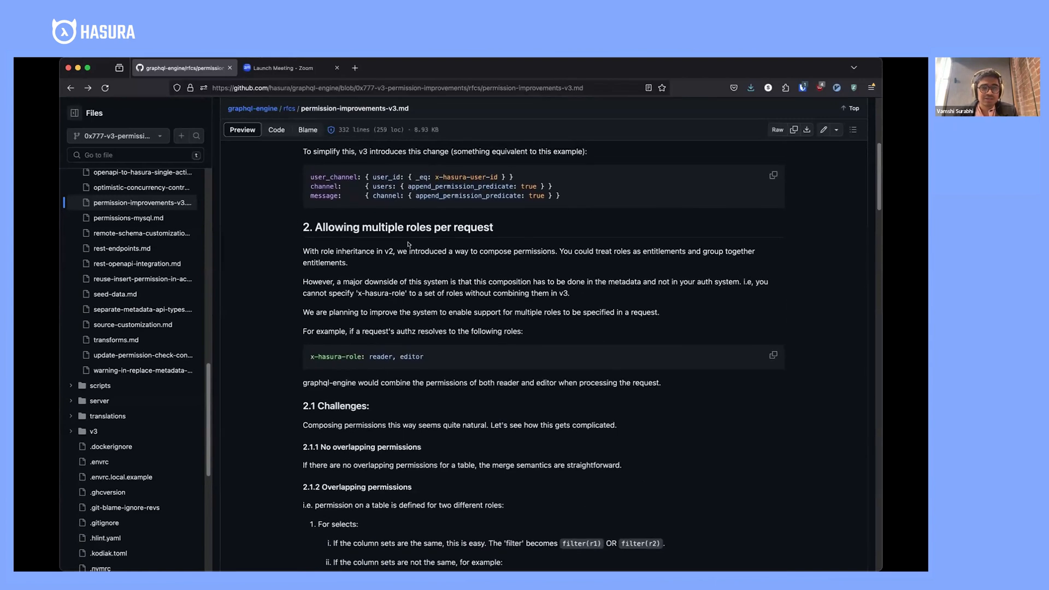
pyautogui.scroll(-3)
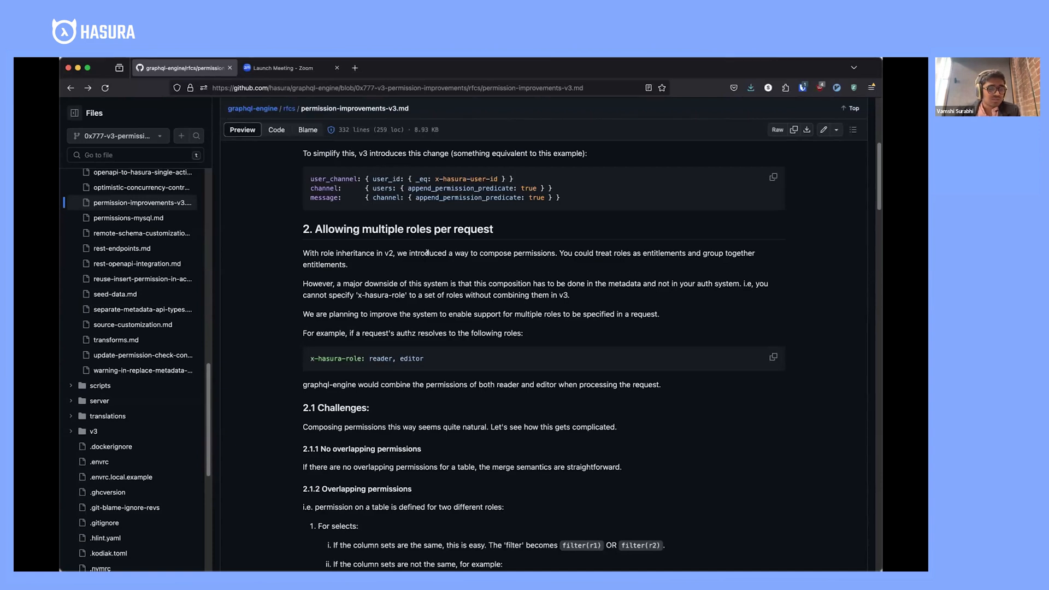
pyautogui.moveTo(404, 234)
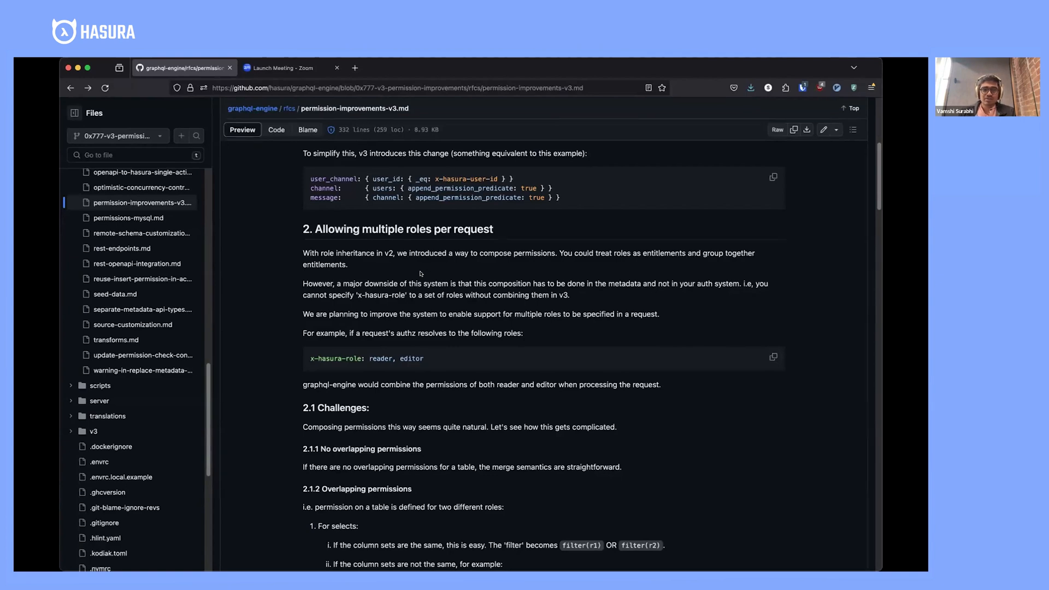
pyautogui.moveTo(303, 283); pyautogui.dragTo(569, 295)
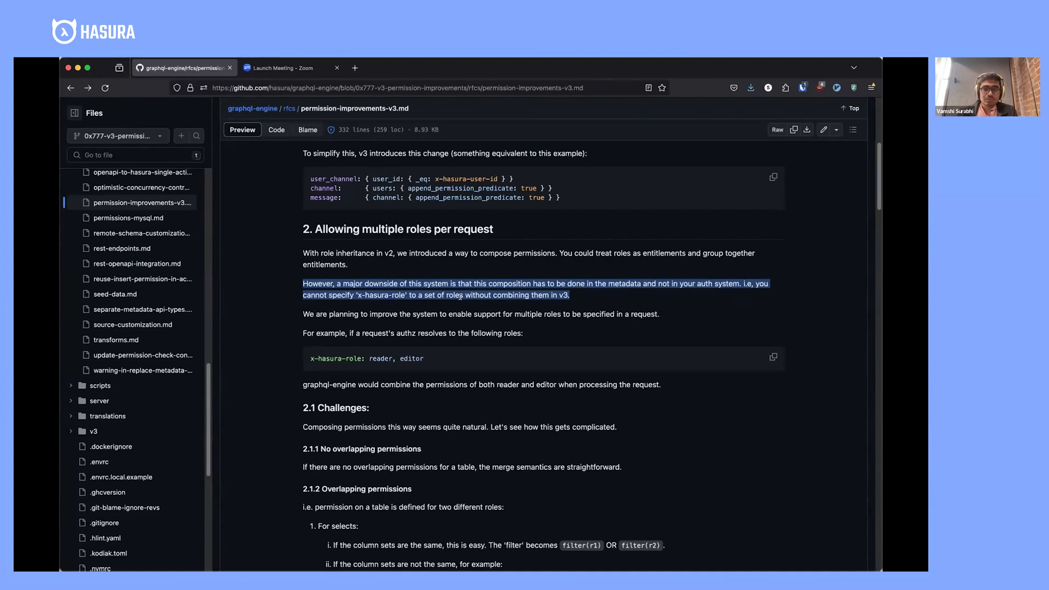
pyautogui.click(476, 305)
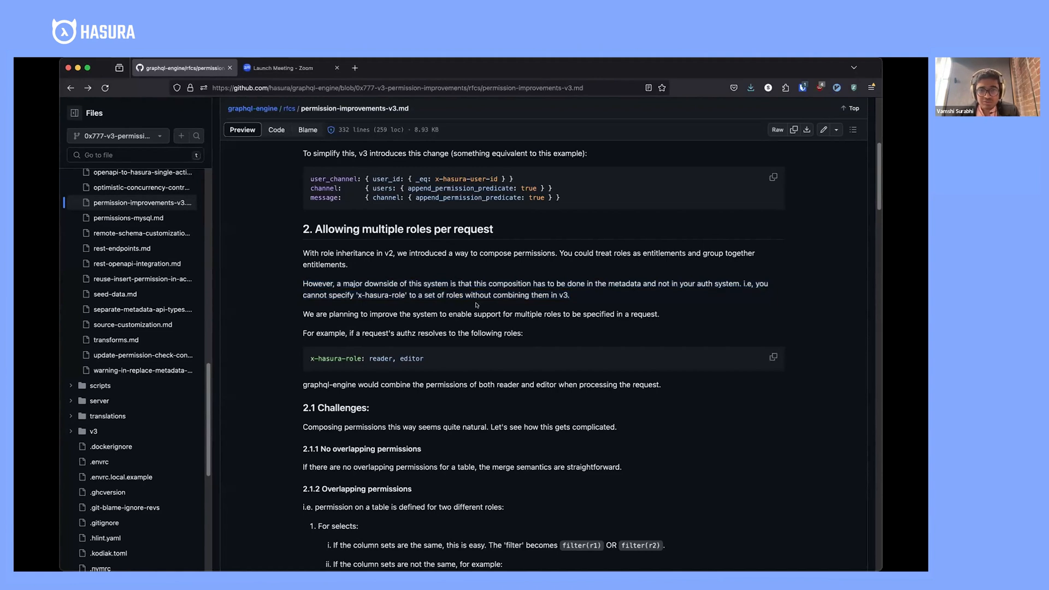
pyautogui.scroll(-3)
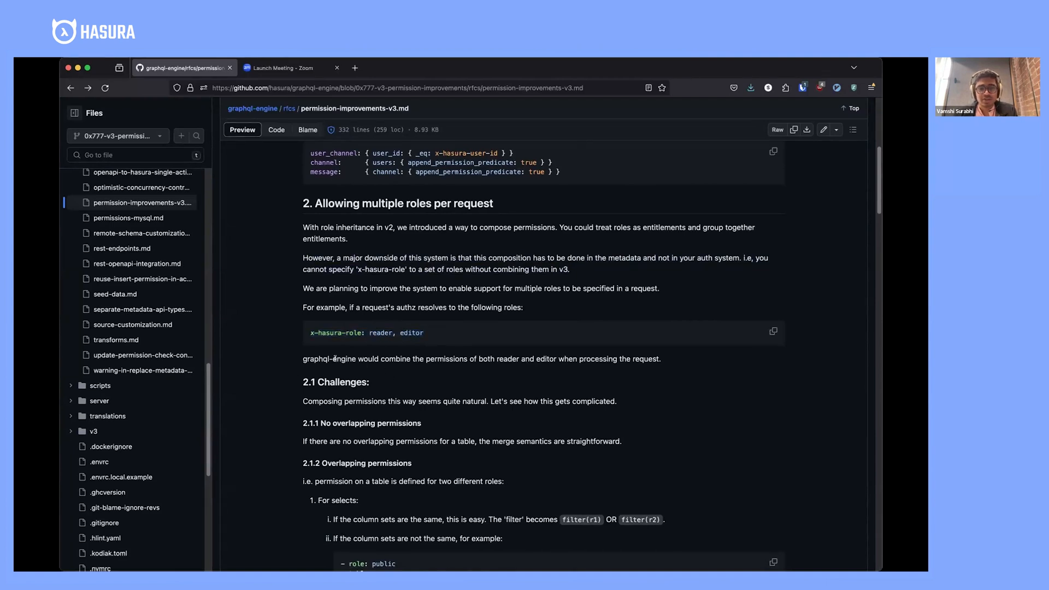
pyautogui.moveTo(449, 365)
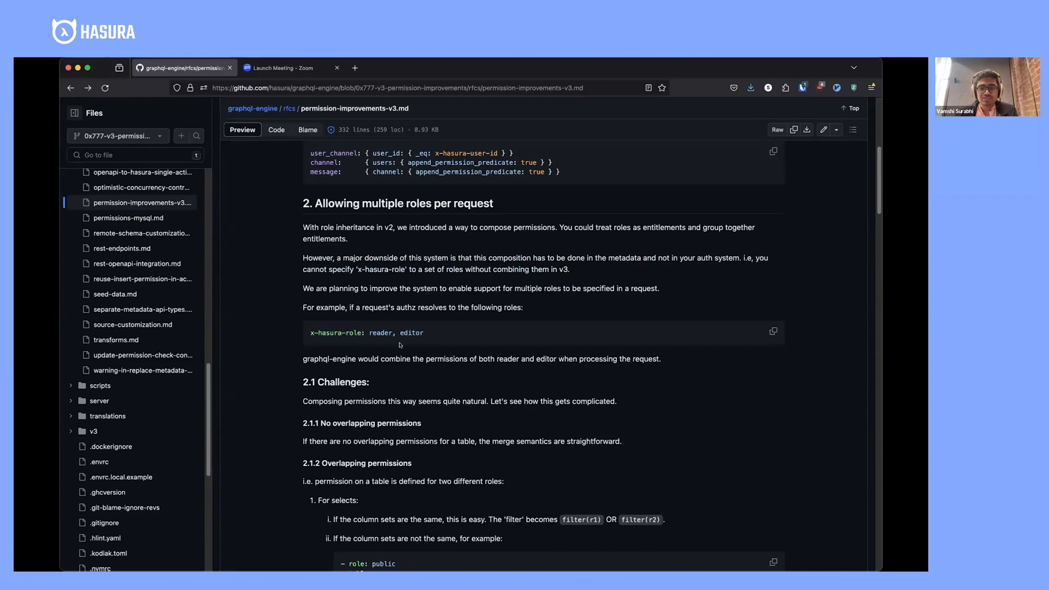
pyautogui.scroll(-3)
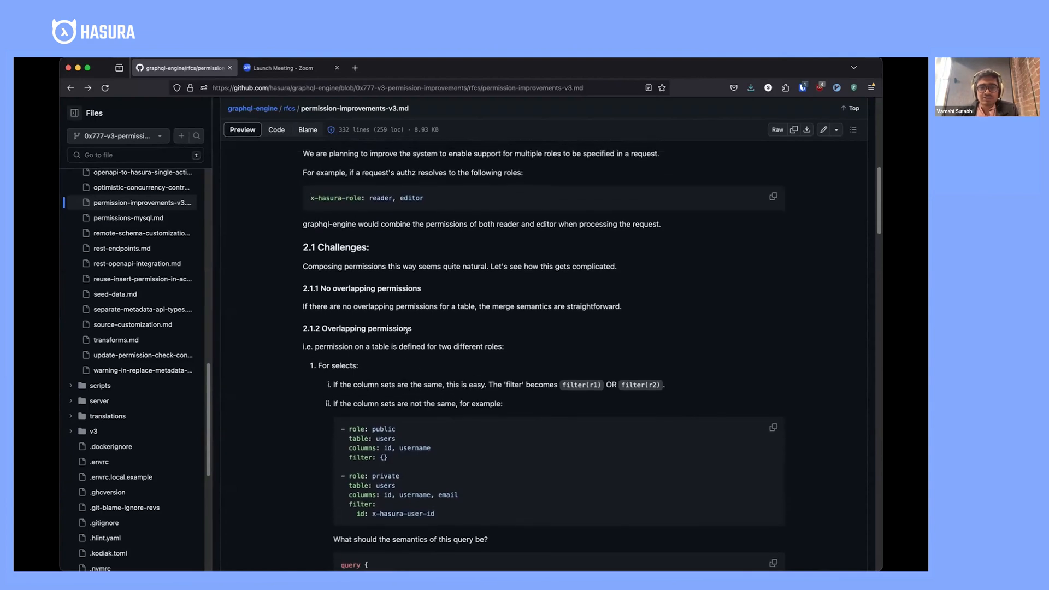
pyautogui.scroll(-3)
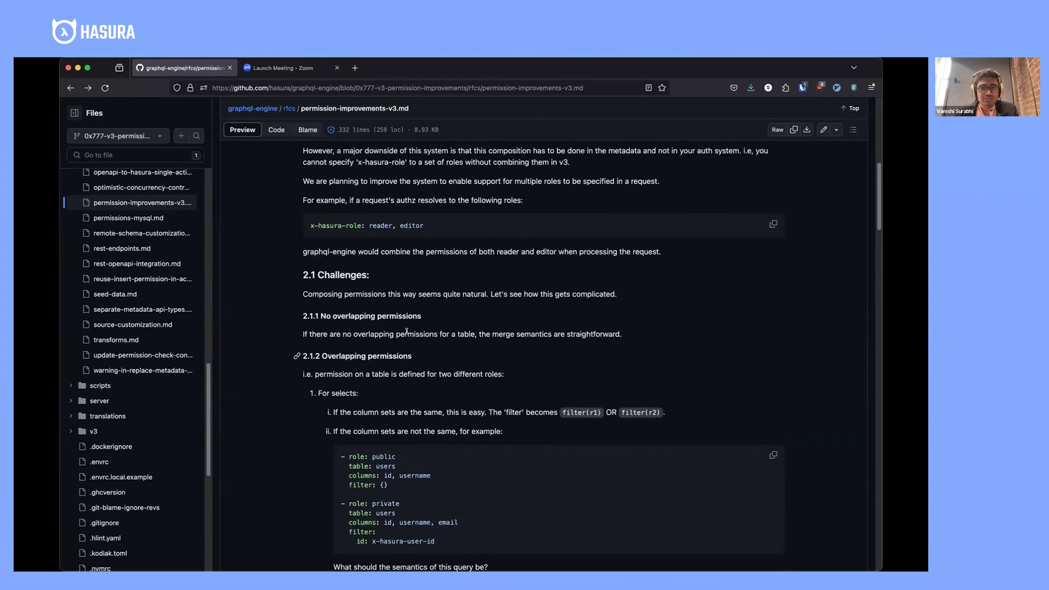
pyautogui.scroll(3)
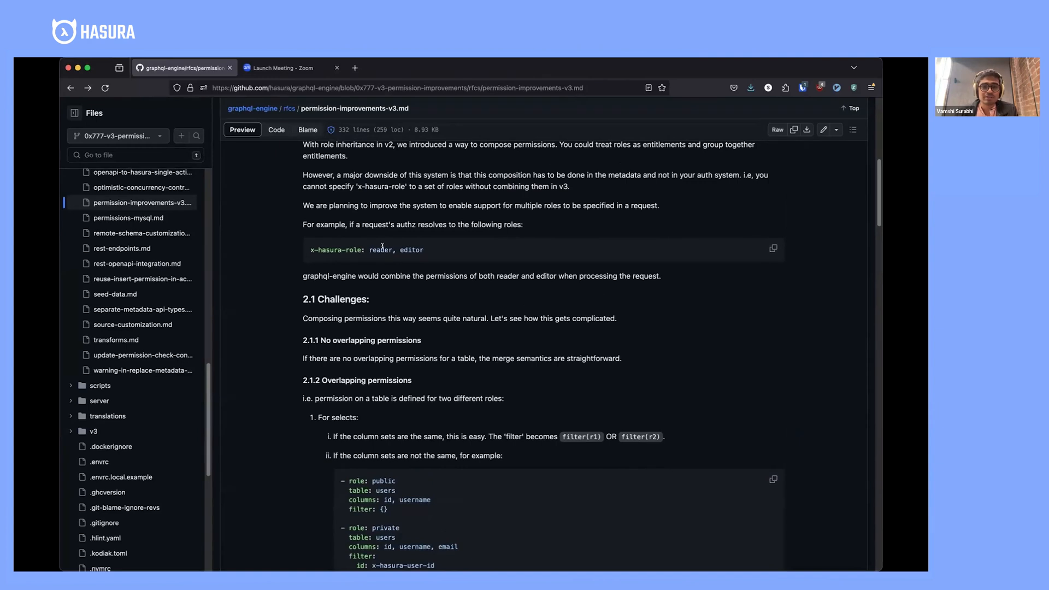
pyautogui.scroll(-3)
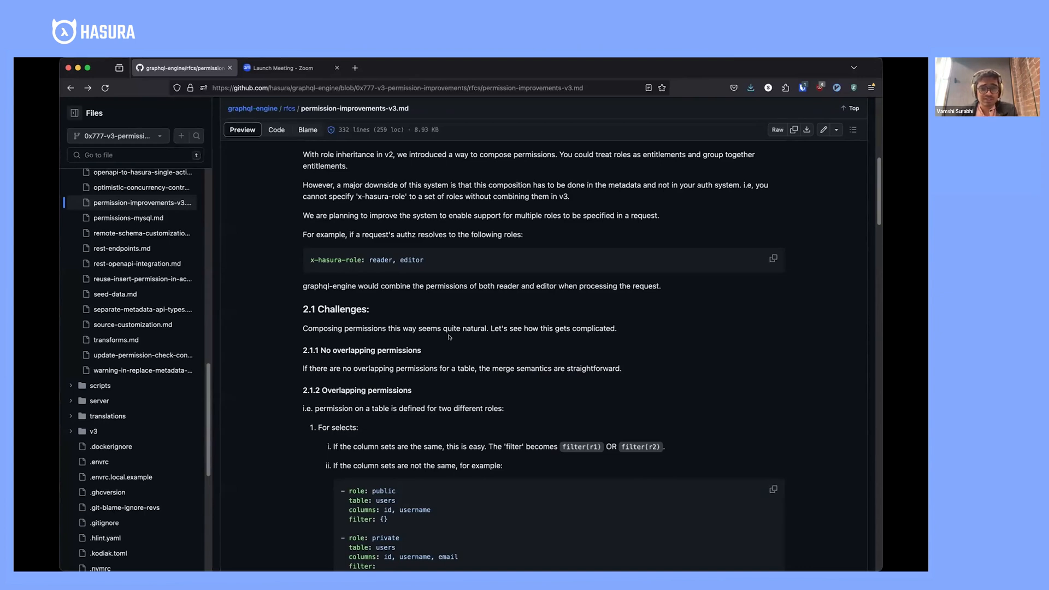
pyautogui.scroll(-3)
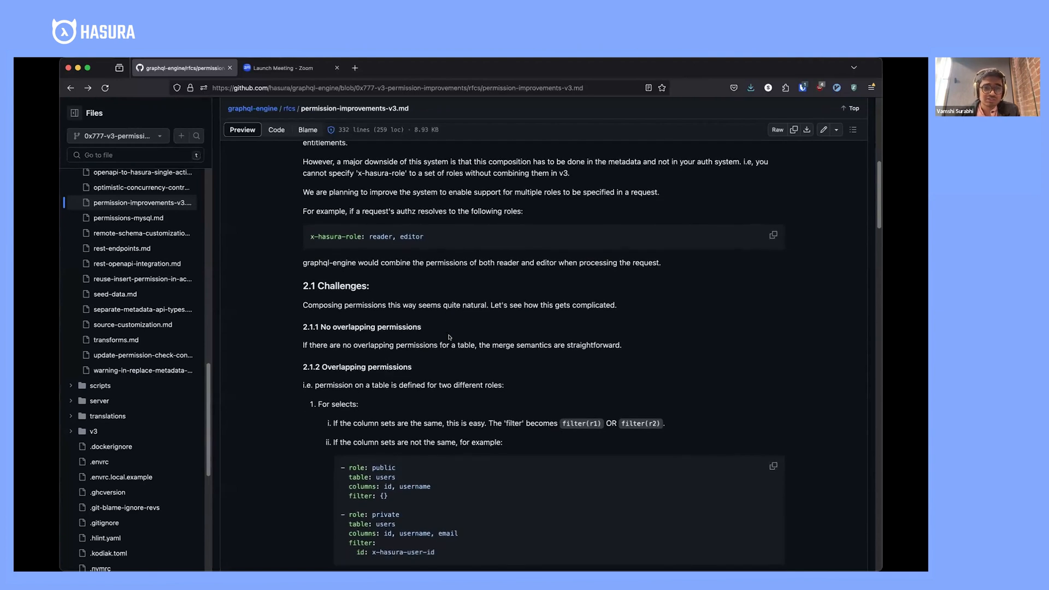
pyautogui.scroll(-3)
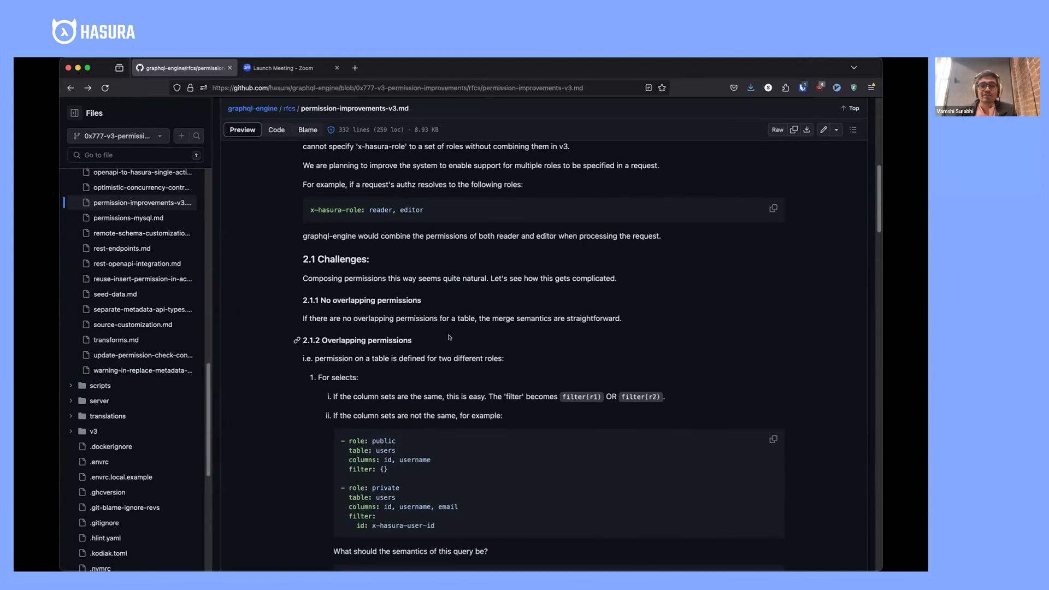
pyautogui.scroll(-3)
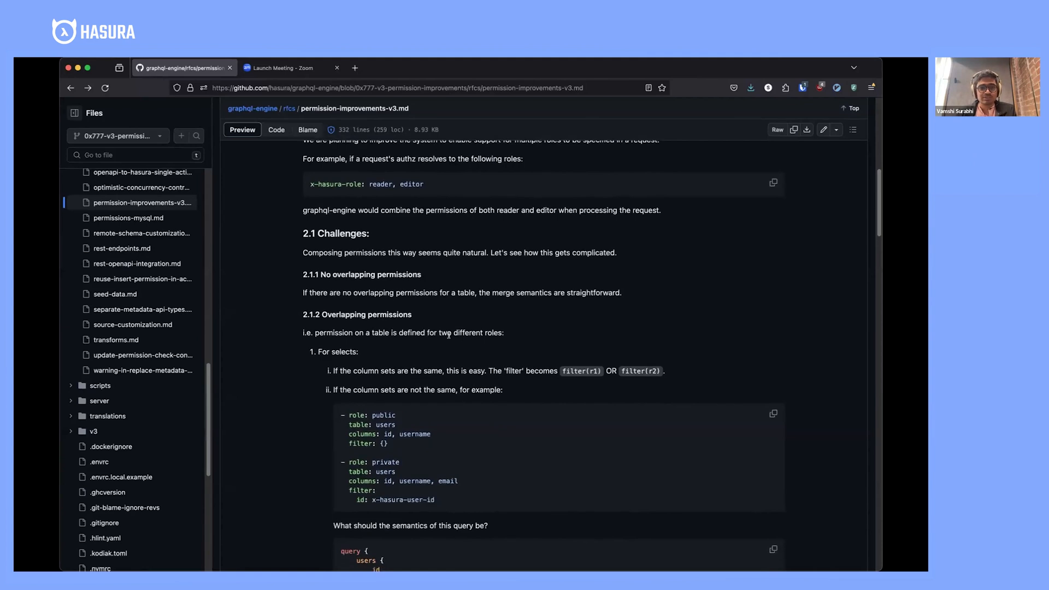
pyautogui.scroll(-3)
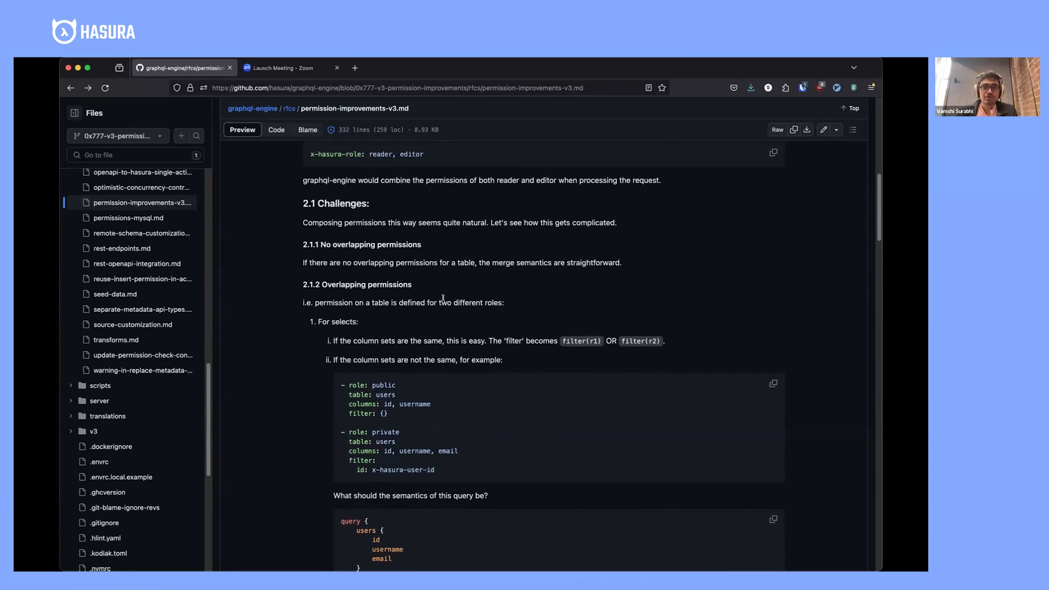
pyautogui.rightClick(443, 301)
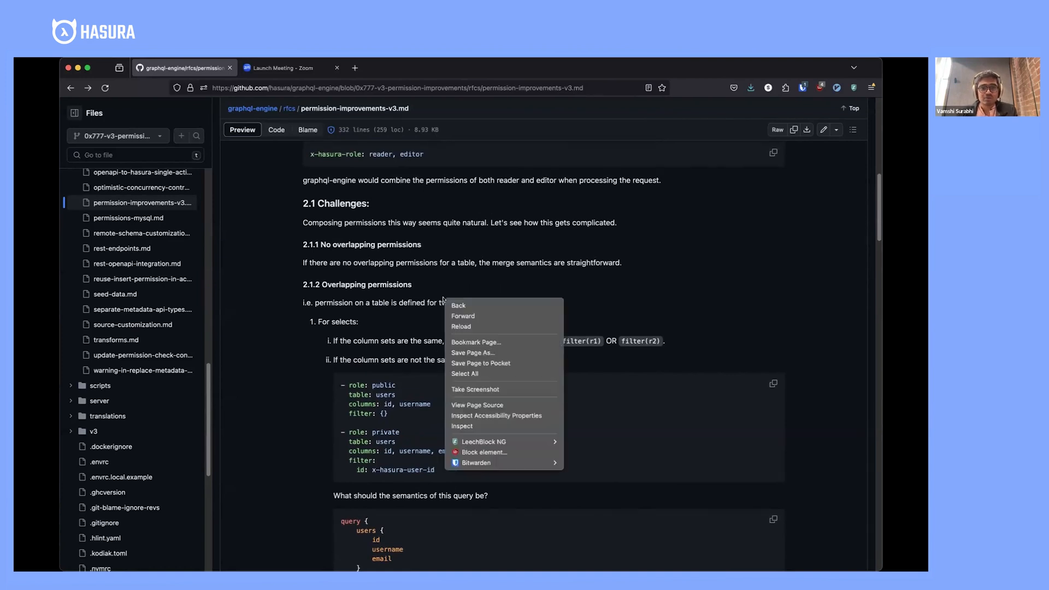
pyautogui.click(391, 302)
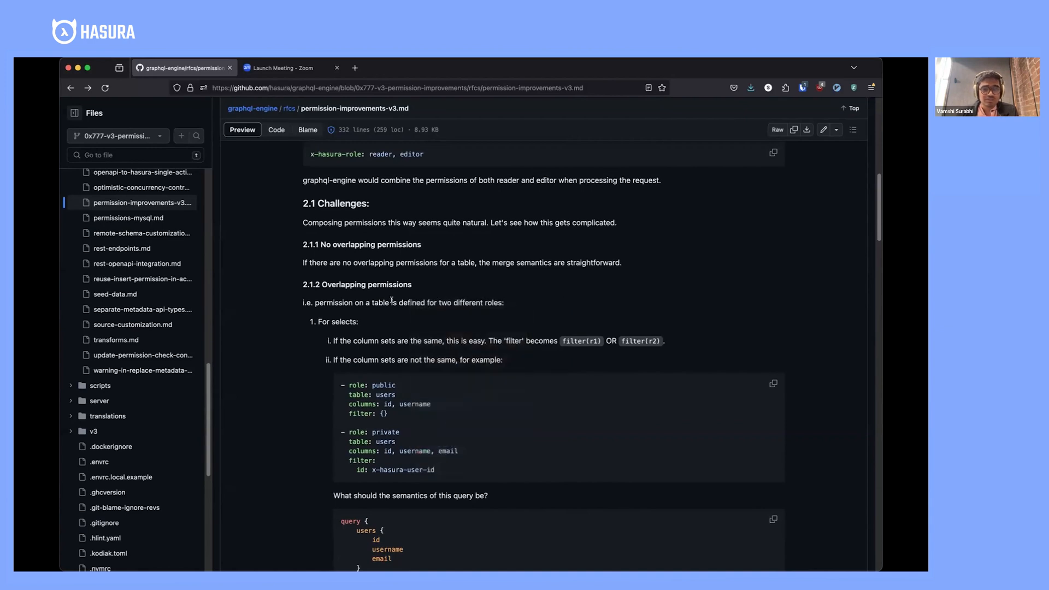
# - Scroll to the users example with per-role column sets, highlighting the email field
pyautogui.scroll(-3)
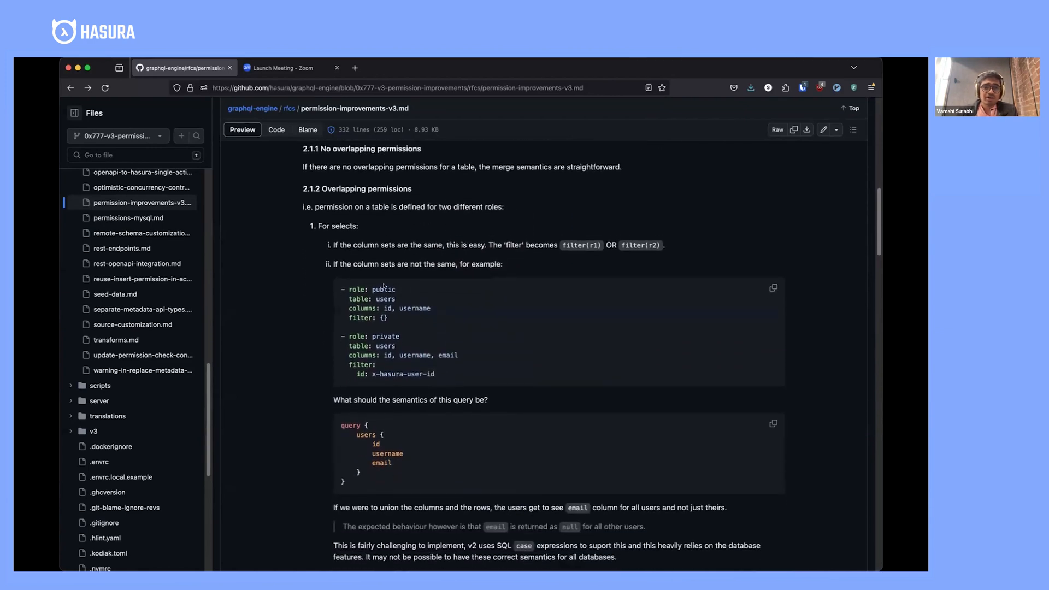
pyautogui.scroll(-3)
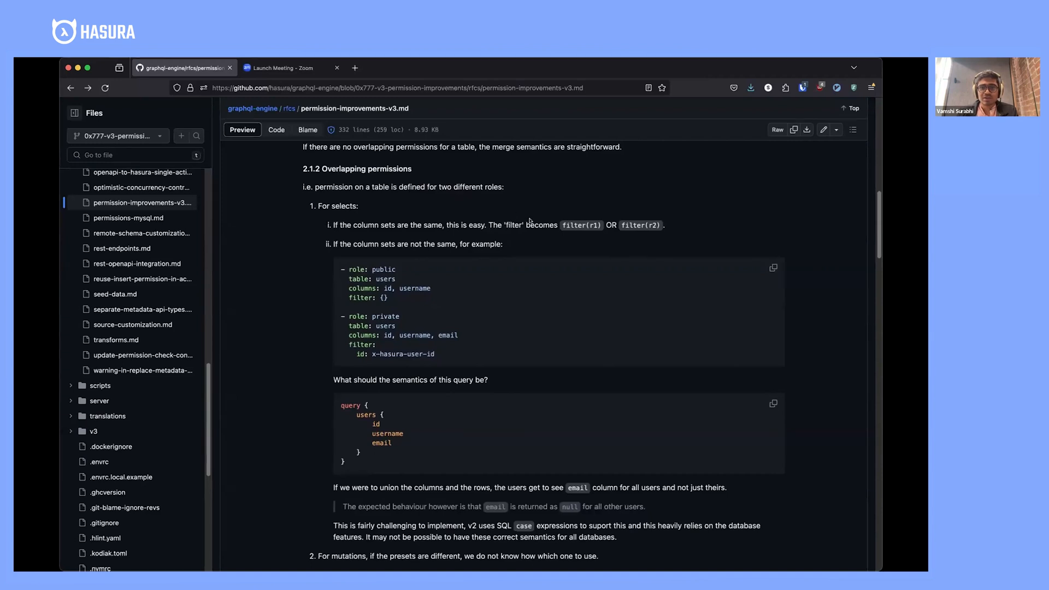
pyautogui.moveTo(334, 225); pyautogui.dragTo(663, 225)
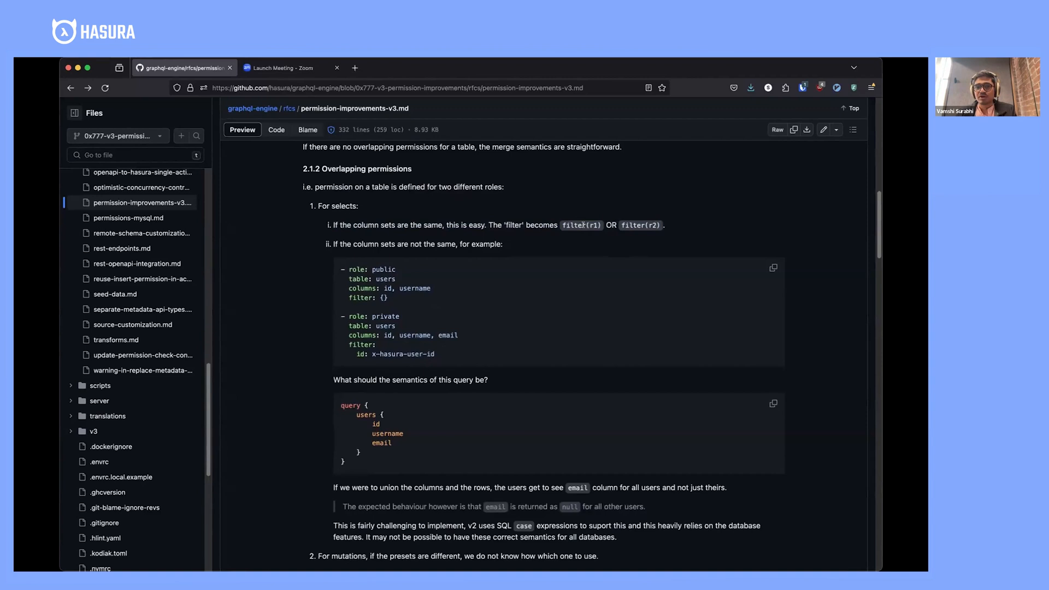
pyautogui.moveTo(577, 301)
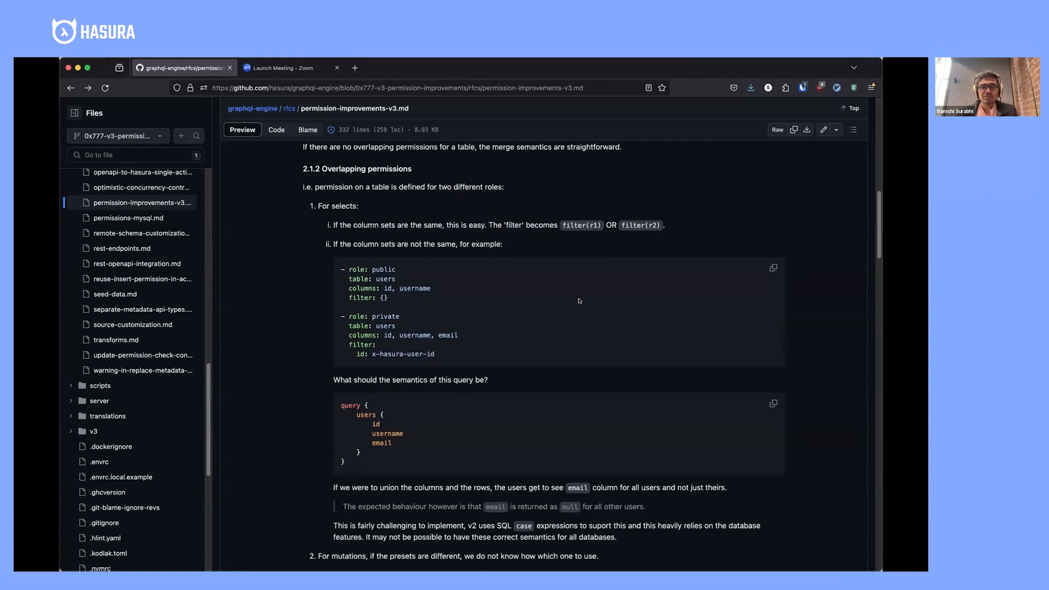
pyautogui.moveTo(512, 312)
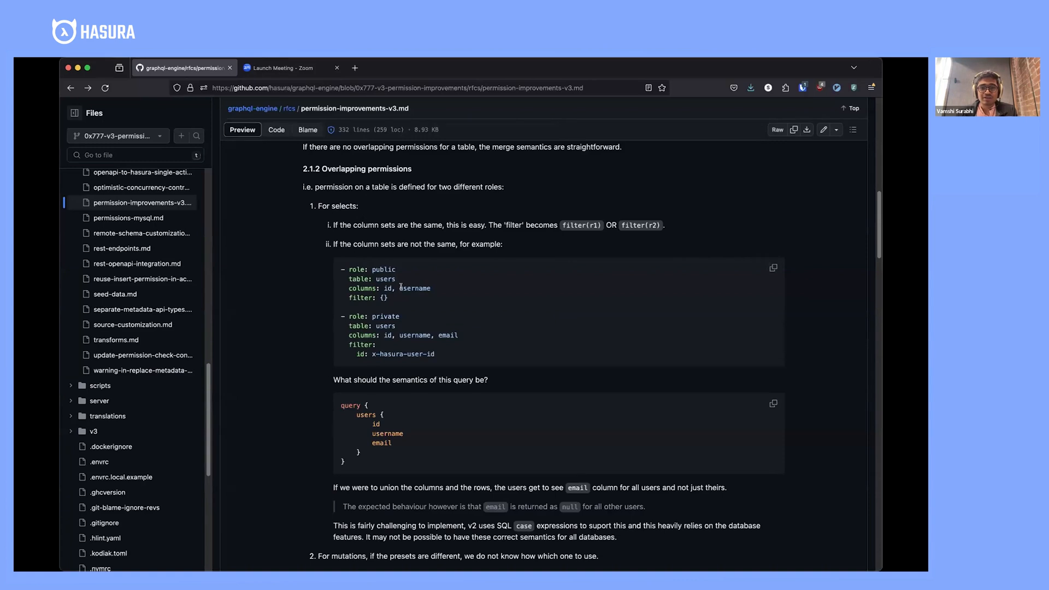
pyautogui.scroll(-3)
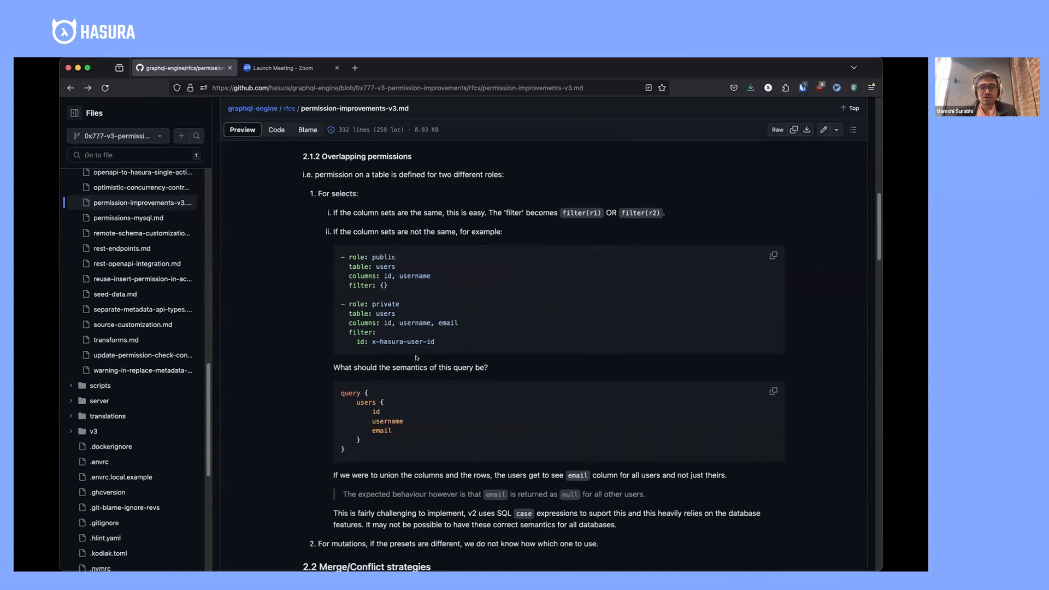
pyautogui.scroll(-3)
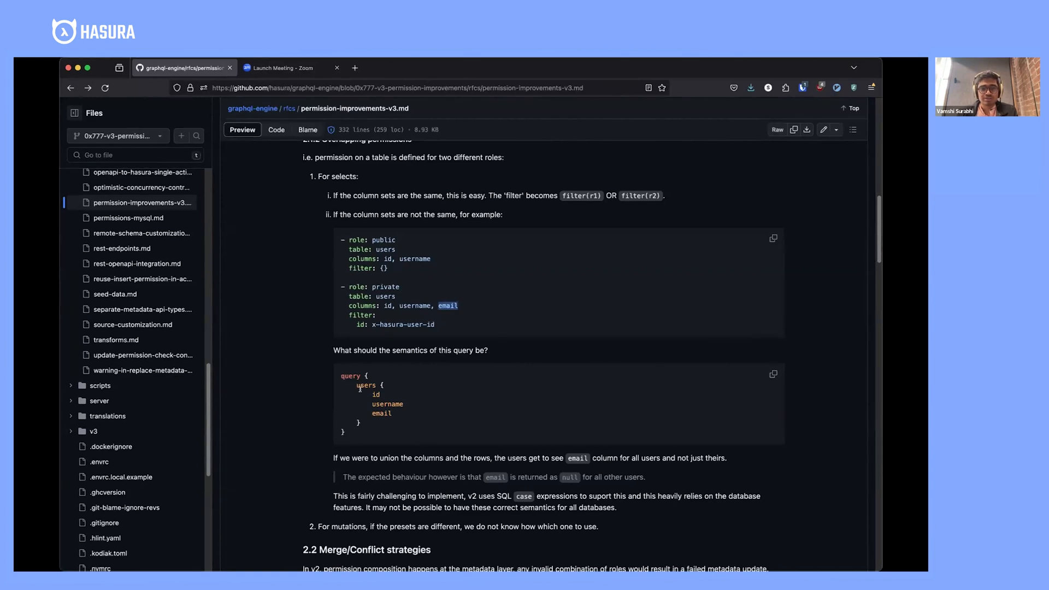
pyautogui.scroll(-3)
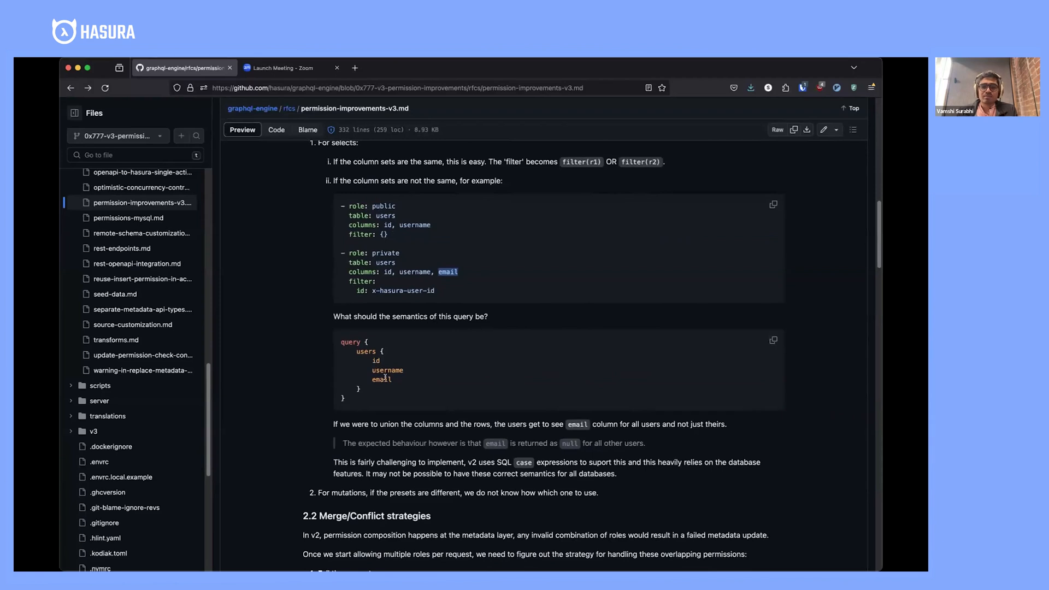
pyautogui.doubleClick(381, 379)
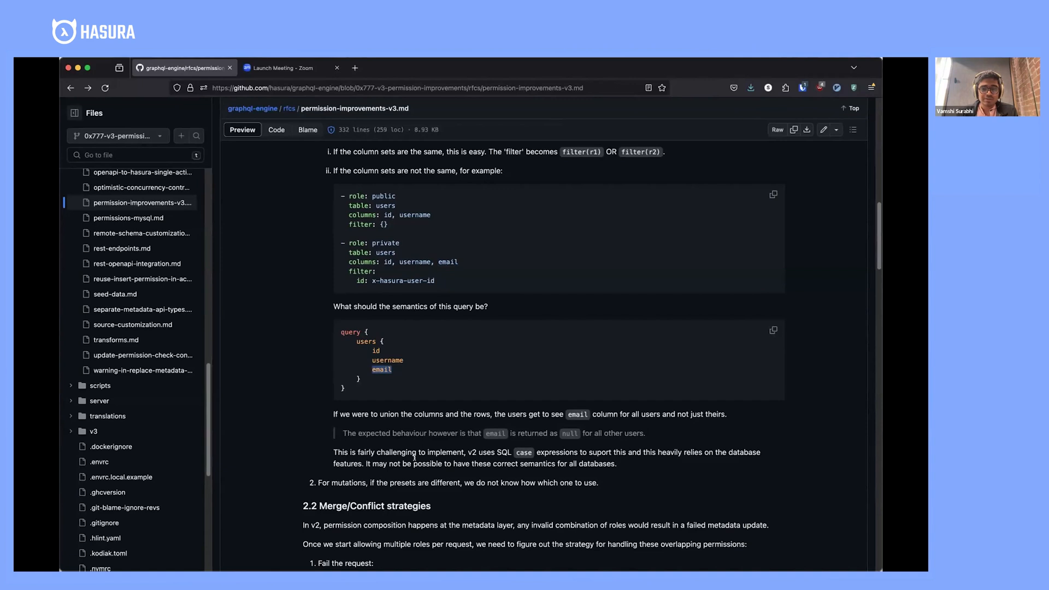
pyautogui.scroll(-3)
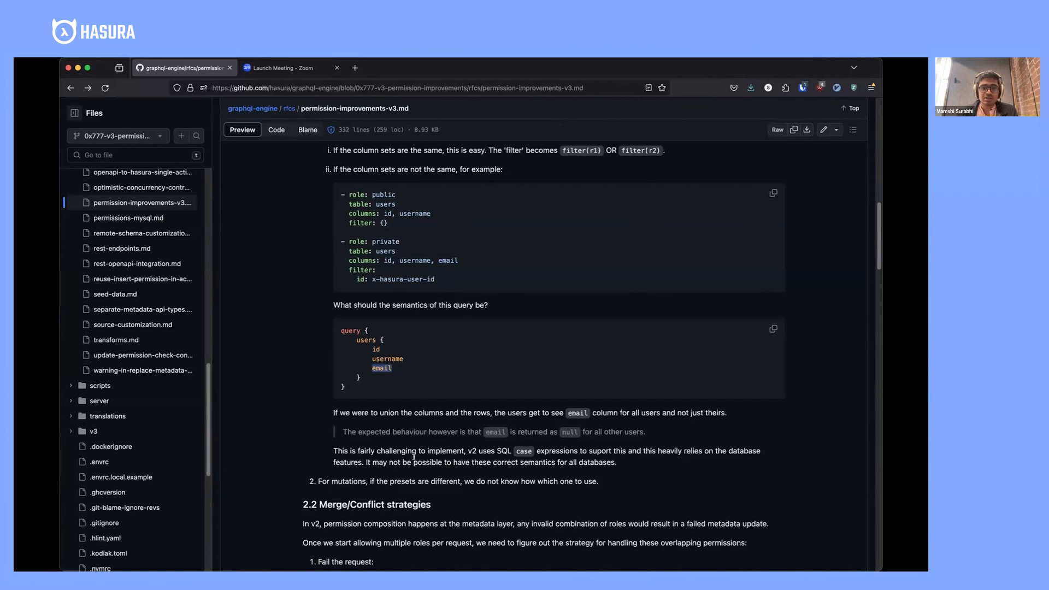
pyautogui.scroll(-3)
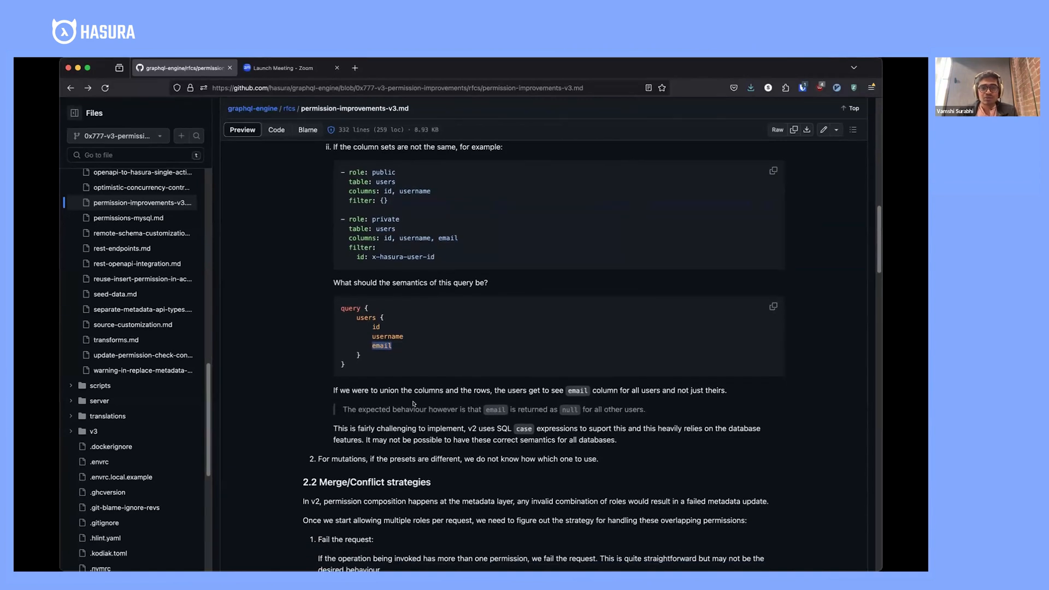
# - Scroll through 2.2 Merge/Conflict strategies to the merge-semantics conflict_rules example
pyautogui.scroll(-3)
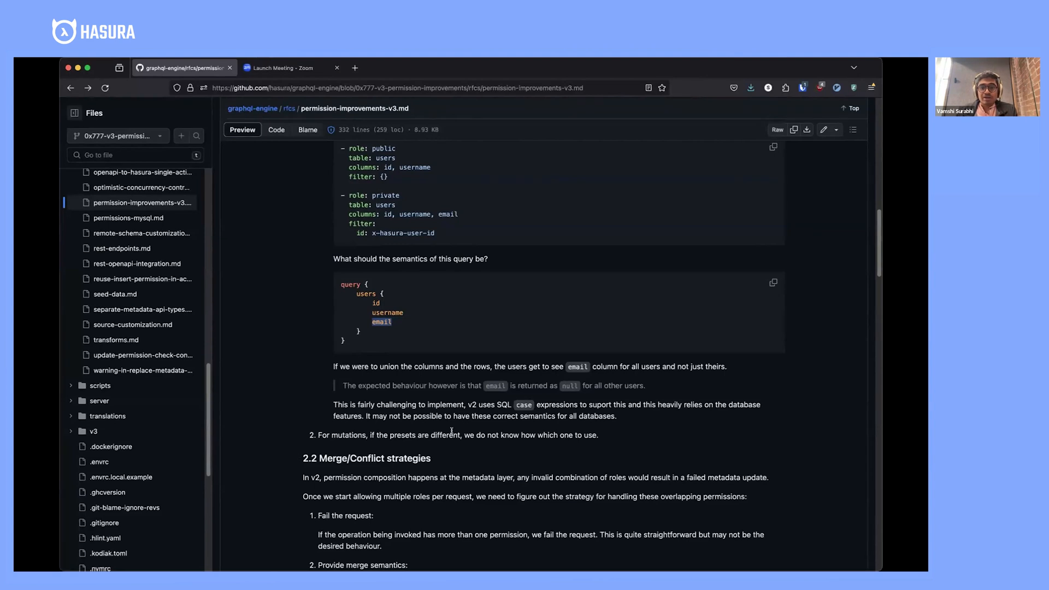
pyautogui.scroll(-3)
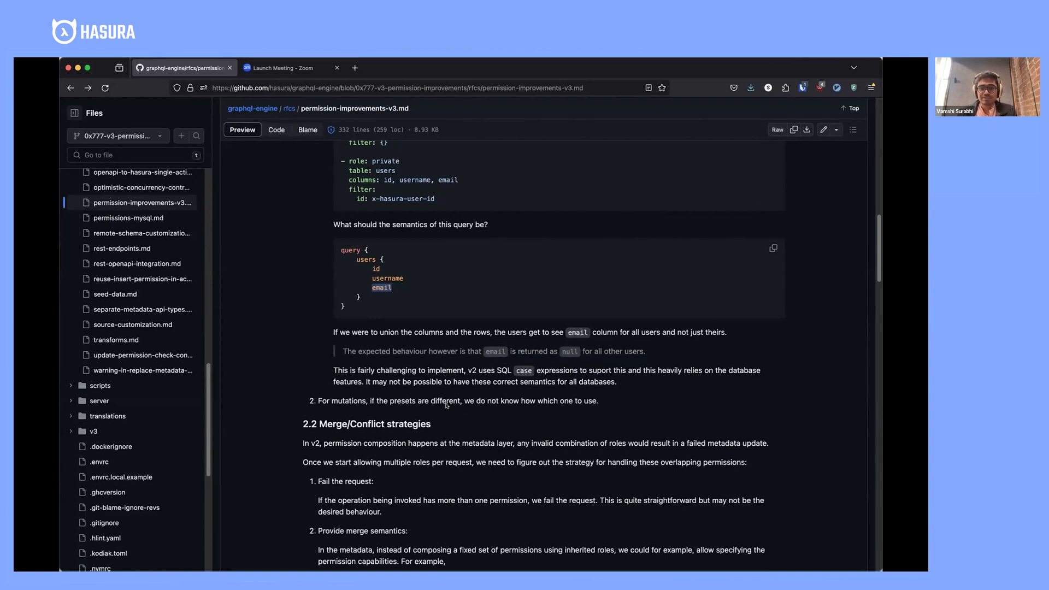
pyautogui.scroll(-3)
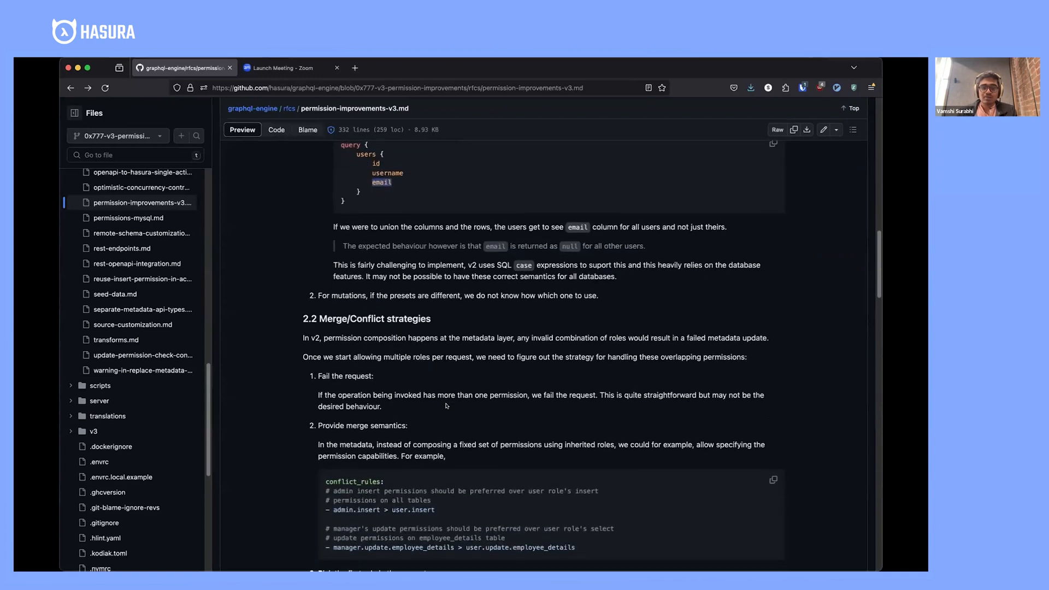
pyautogui.scroll(-3)
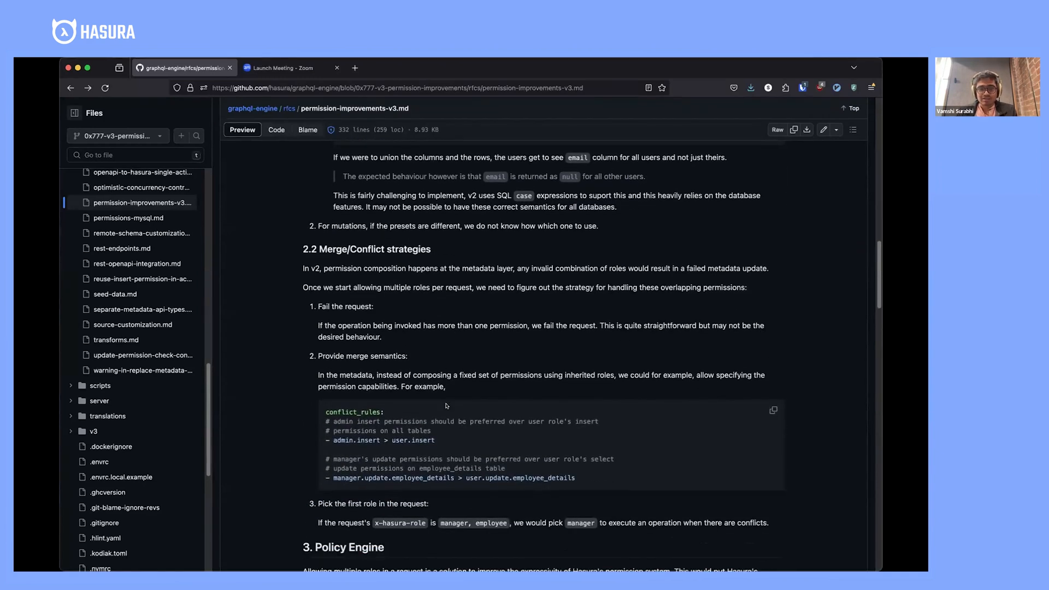
pyautogui.scroll(3)
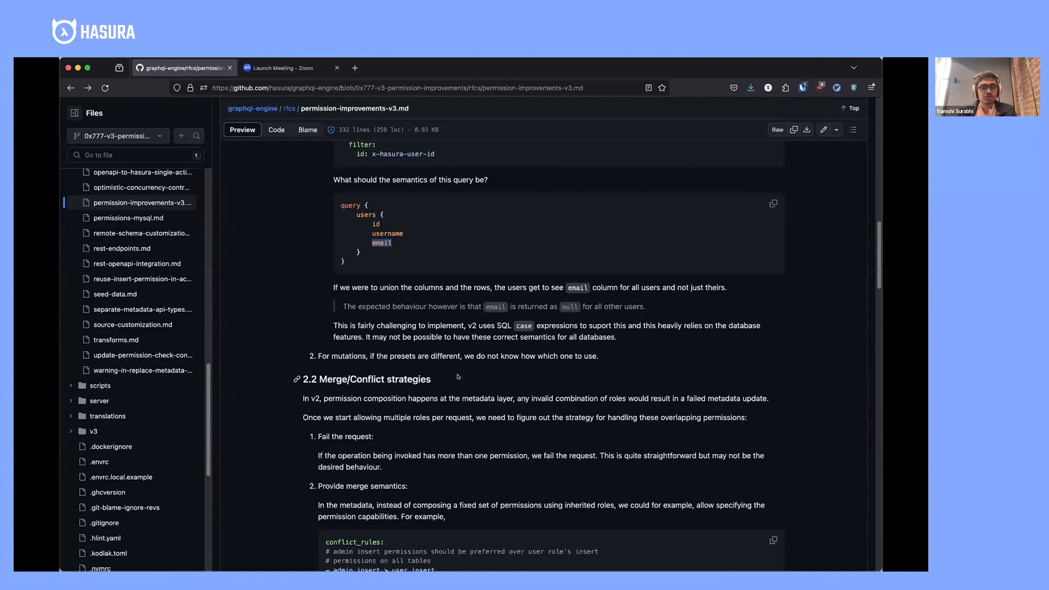
pyautogui.scroll(-3)
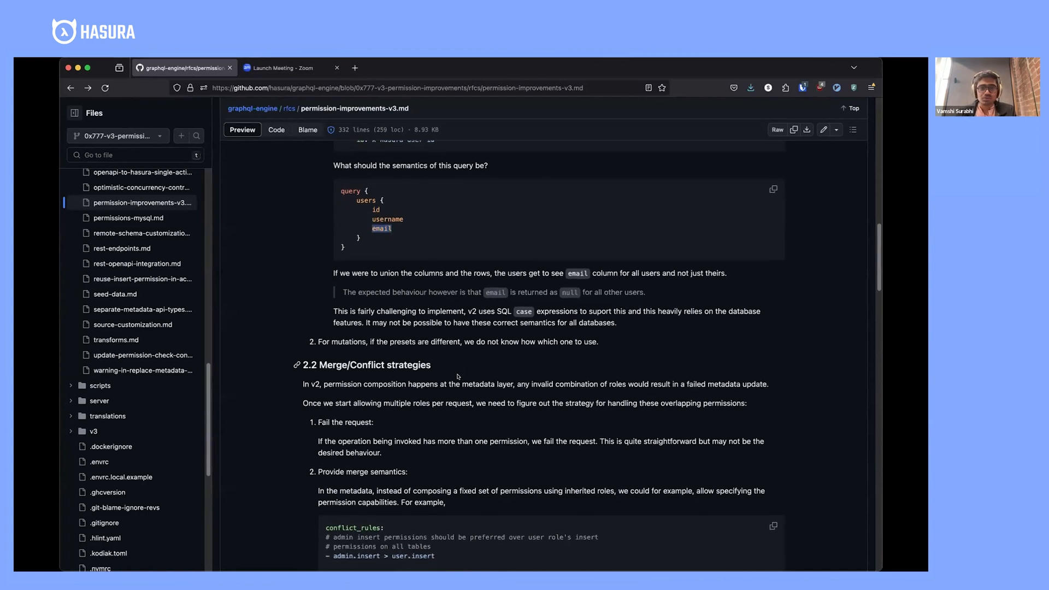
pyautogui.scroll(-3)
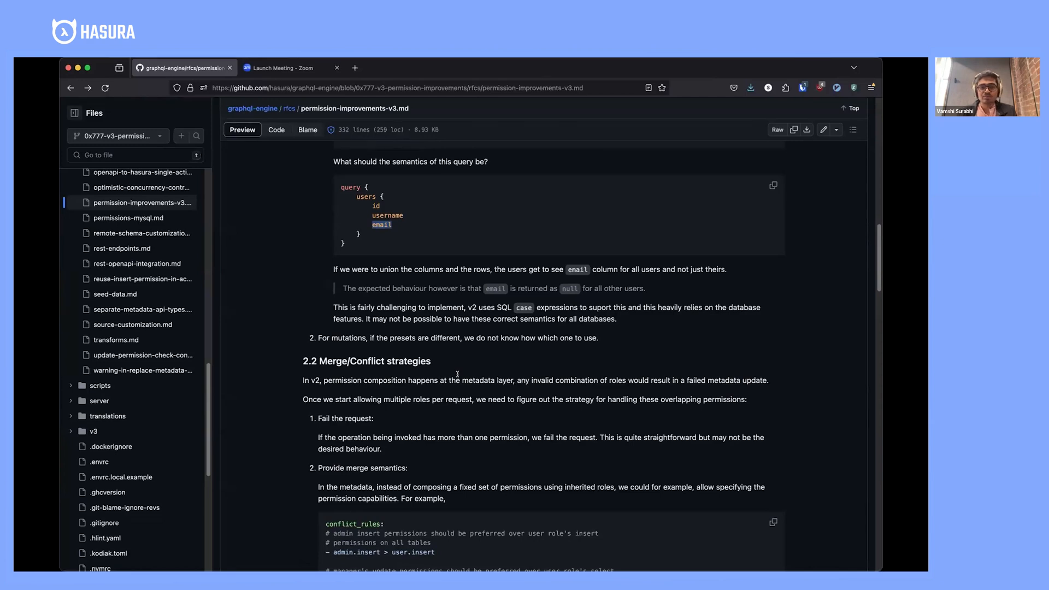
# - Scroll on to the third conflict strategy, picking the first role
pyautogui.scroll(-3)
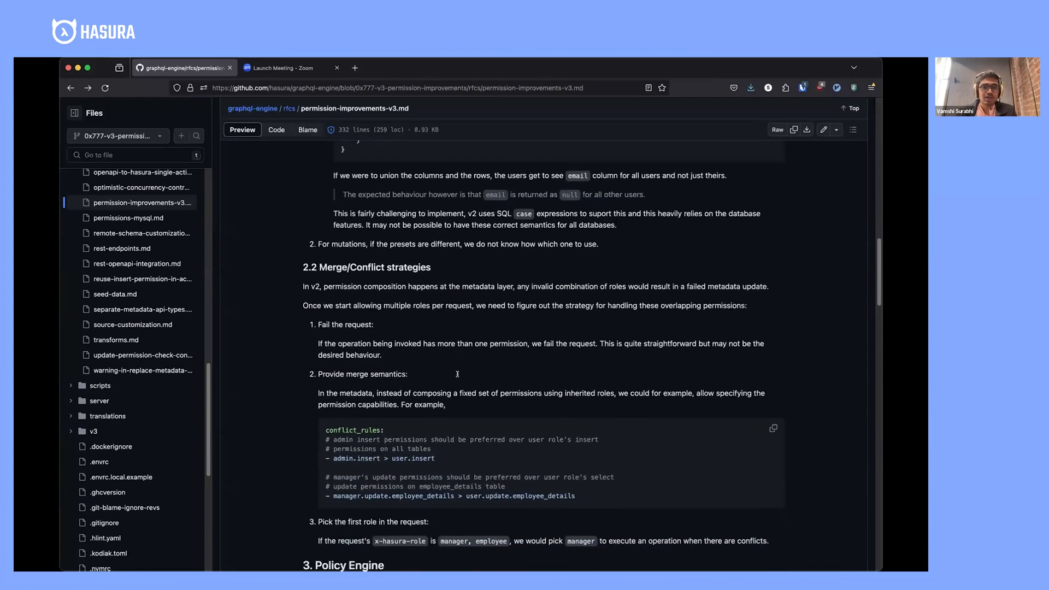
pyautogui.scroll(-3)
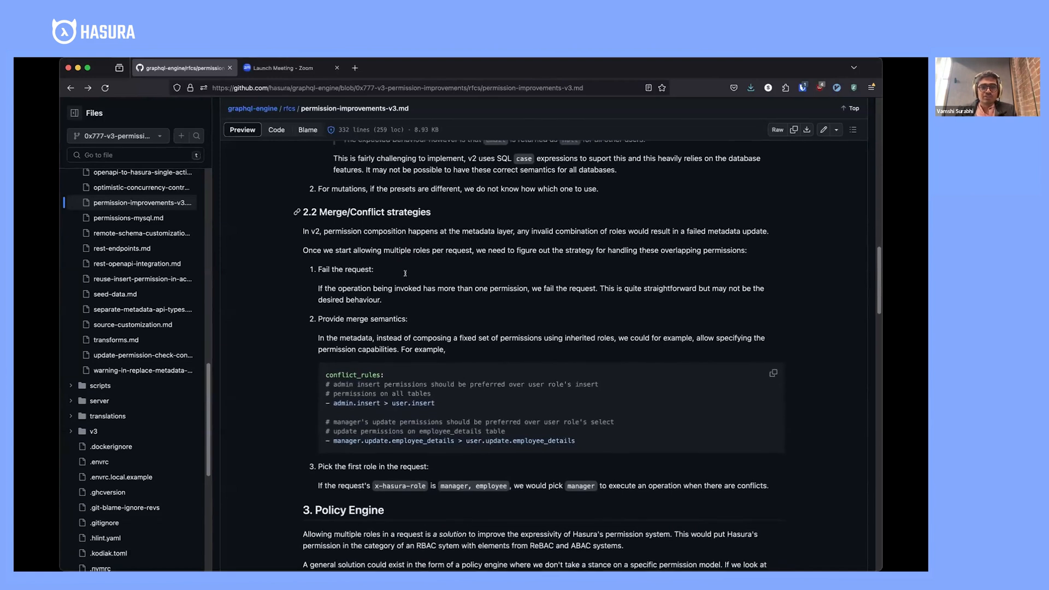
pyautogui.scroll(-3)
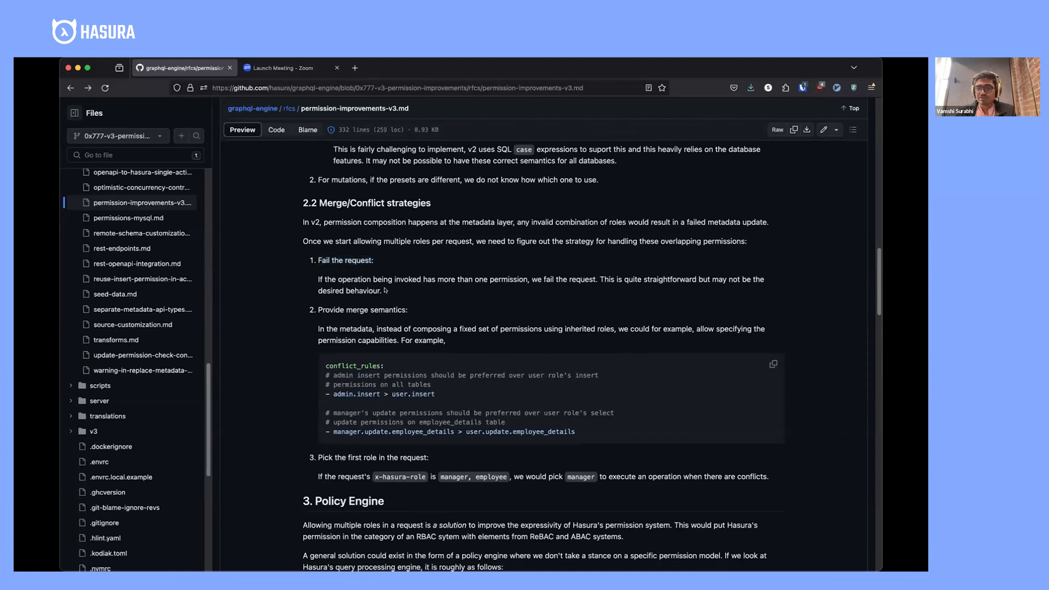
pyautogui.scroll(-3)
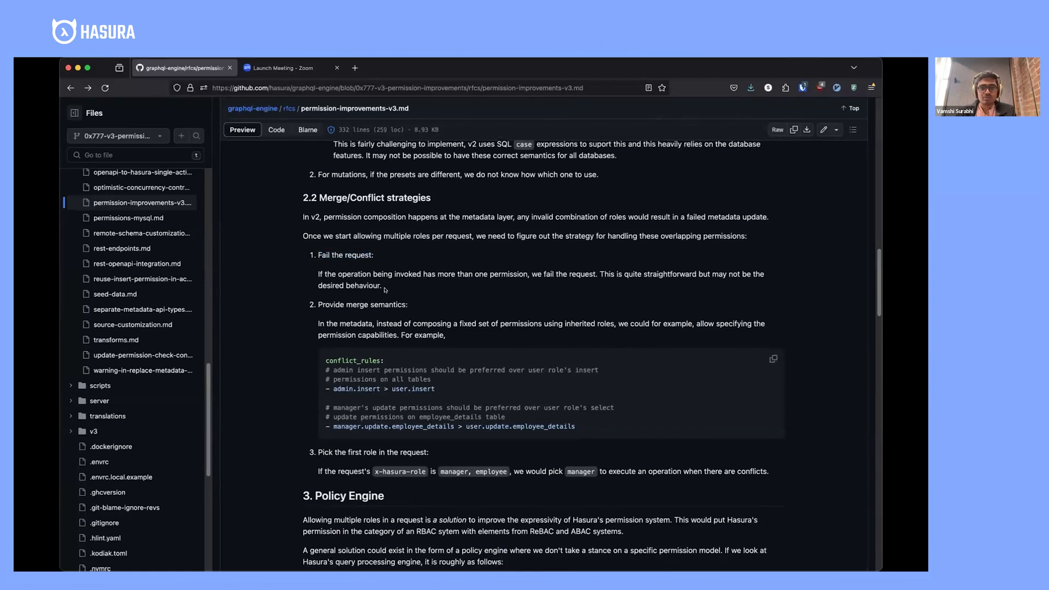
pyautogui.scroll(-3)
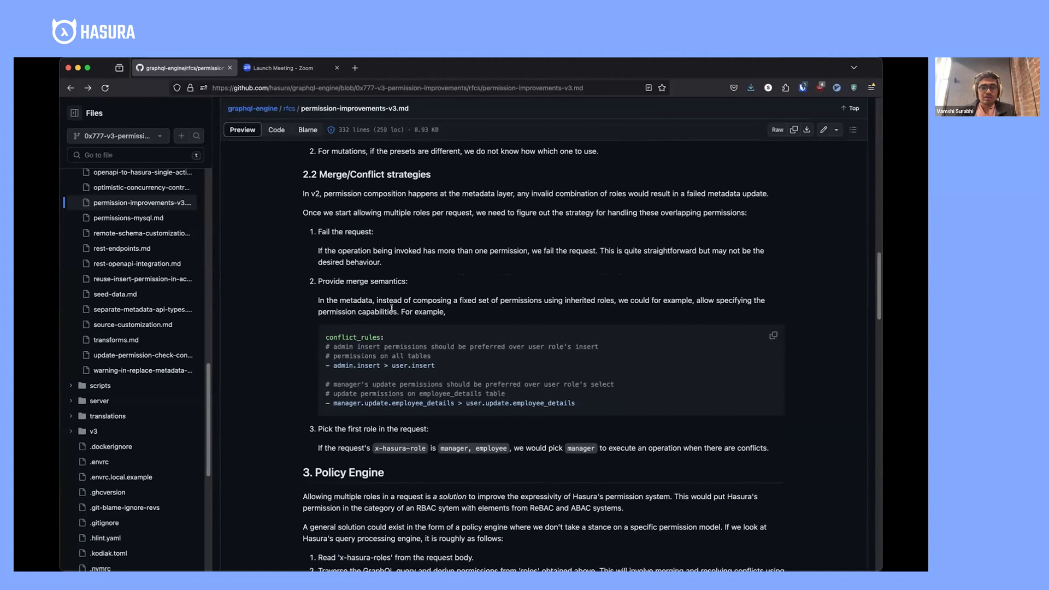
pyautogui.scroll(-3)
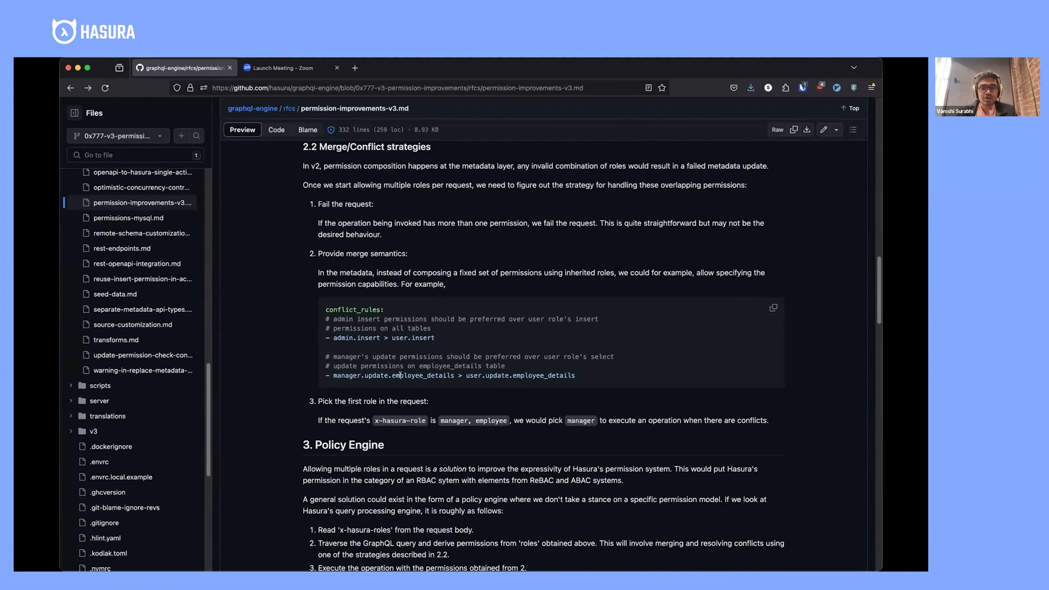
pyautogui.scroll(-3)
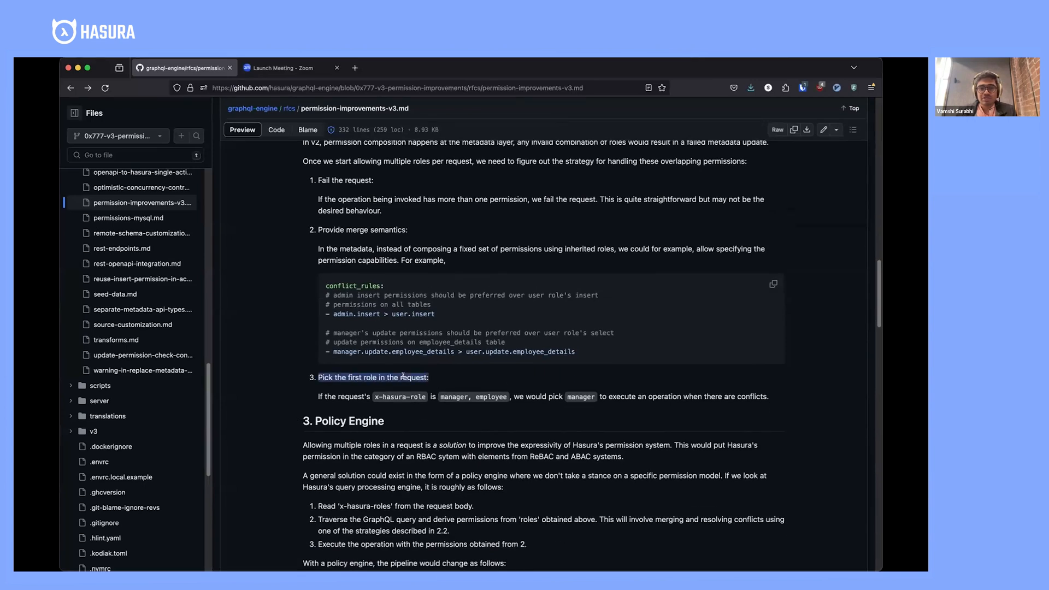
pyautogui.click(468, 396)
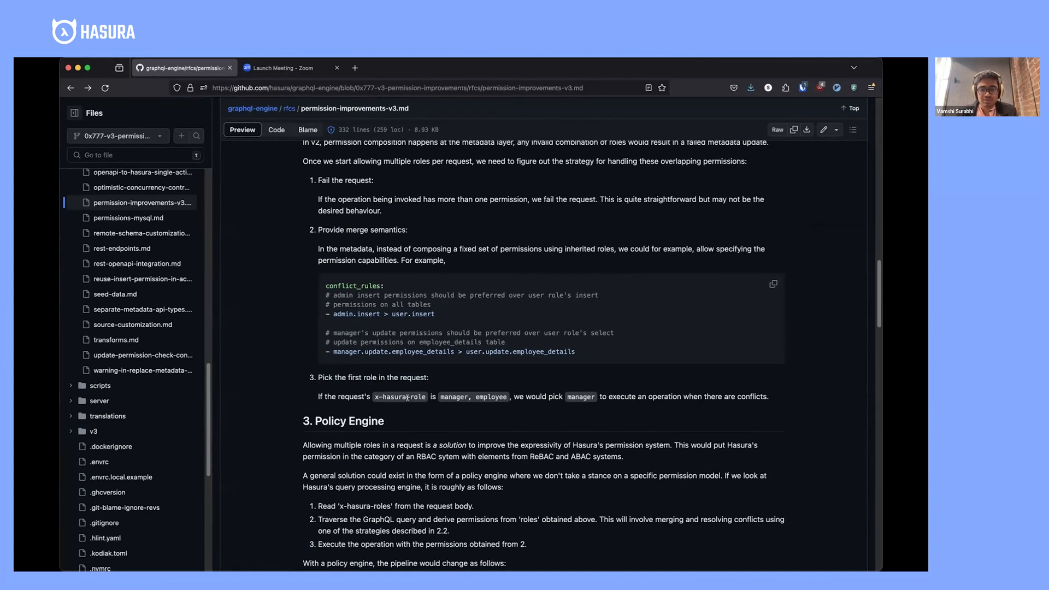
# - Scroll down to section 3 Policy Engine and the rbac.authz Rego code block
pyautogui.scroll(-3)
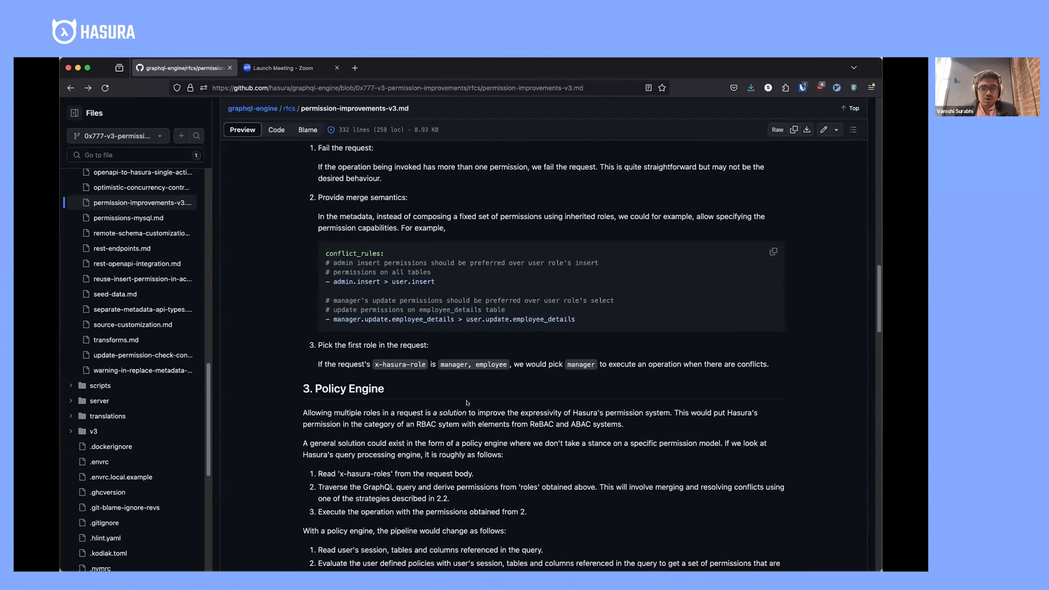
pyautogui.scroll(-3)
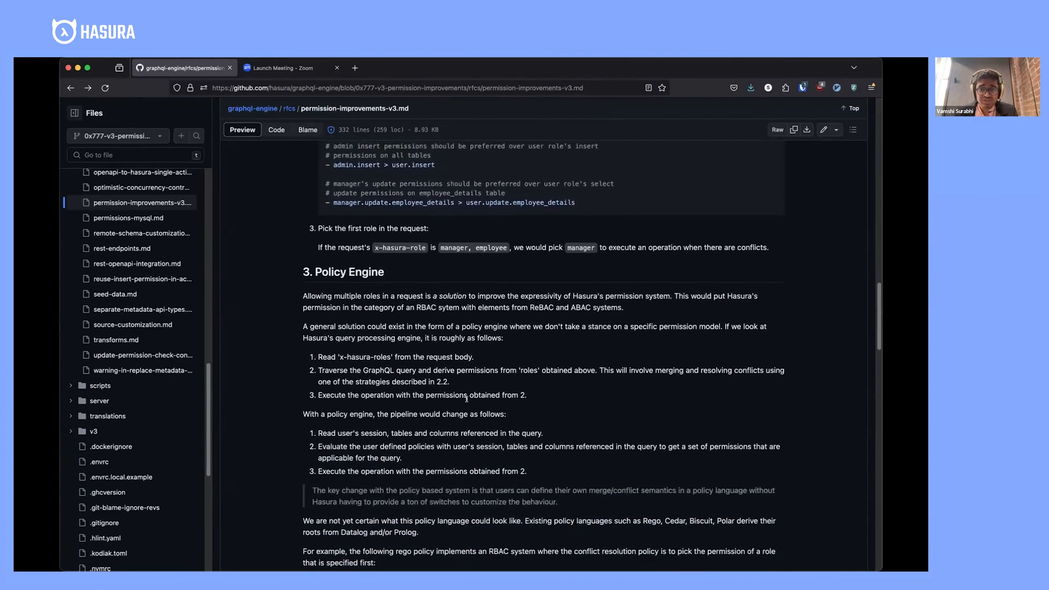
pyautogui.scroll(-3)
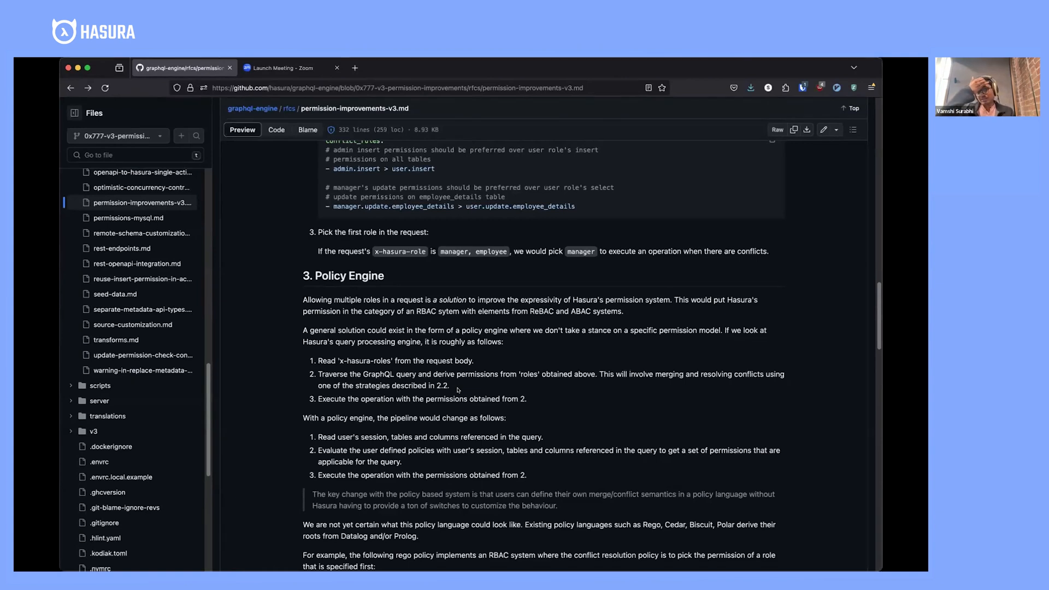
pyautogui.scroll(-3)
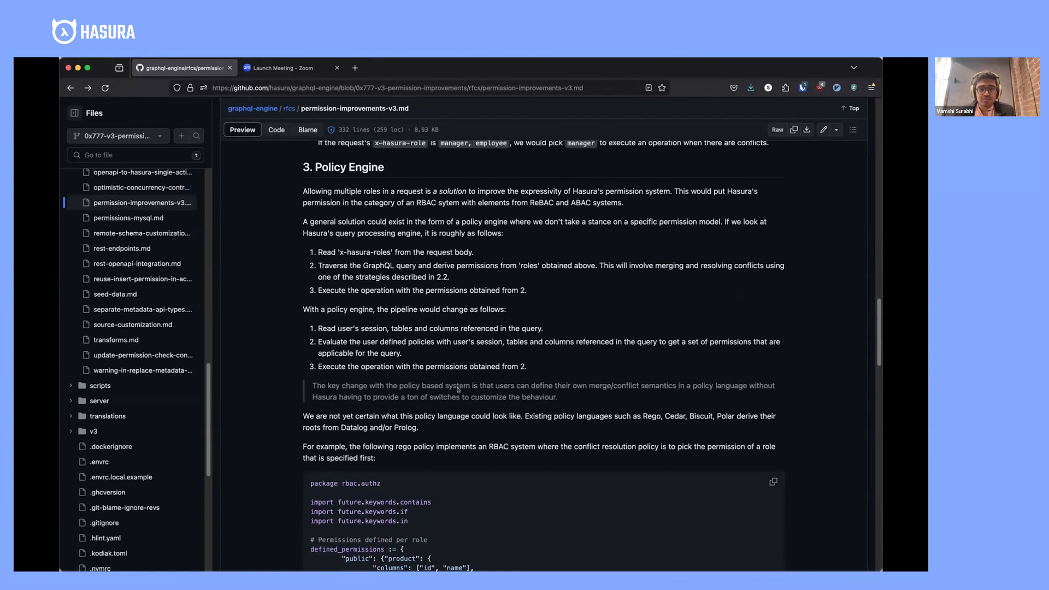
pyautogui.scroll(-3)
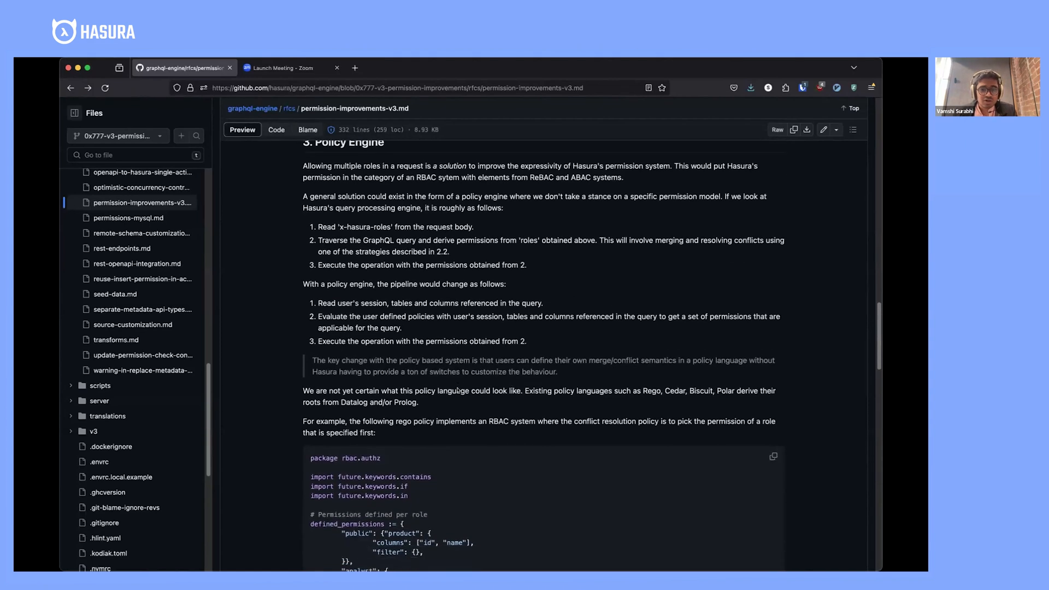
# - Read through the RBAC Rego policy, highlighting 'roles' in x-hasura-roles
pyautogui.scroll(-3)
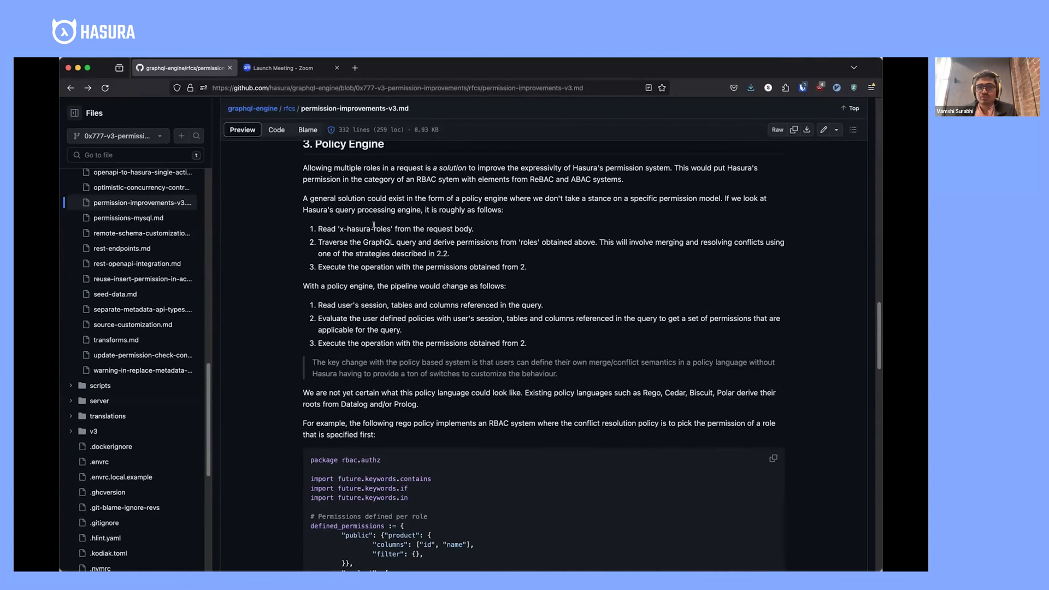
pyautogui.doubleClick(376, 229)
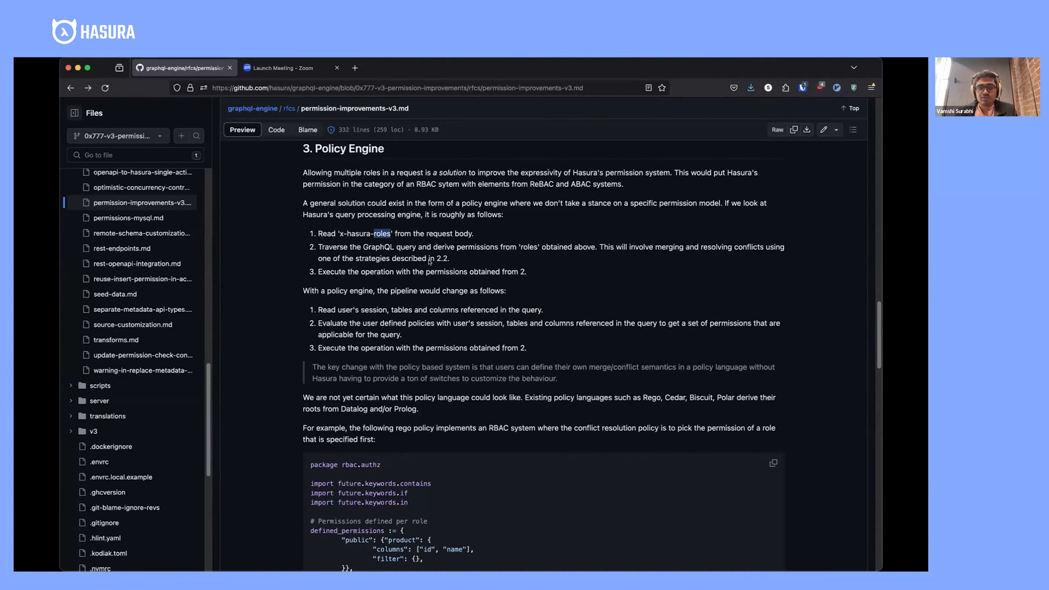
pyautogui.scroll(-3)
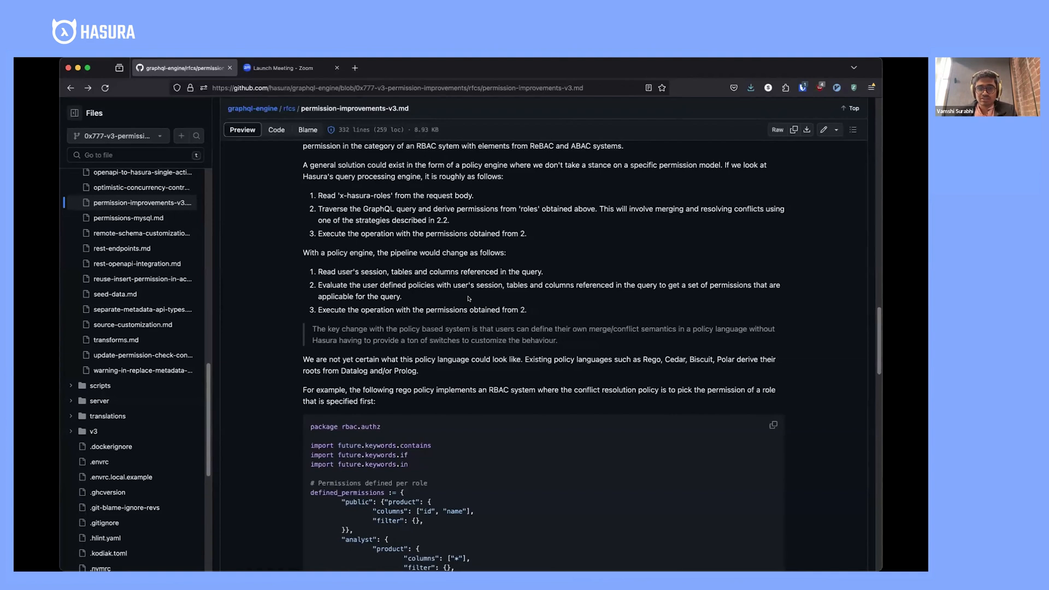
pyautogui.scroll(-3)
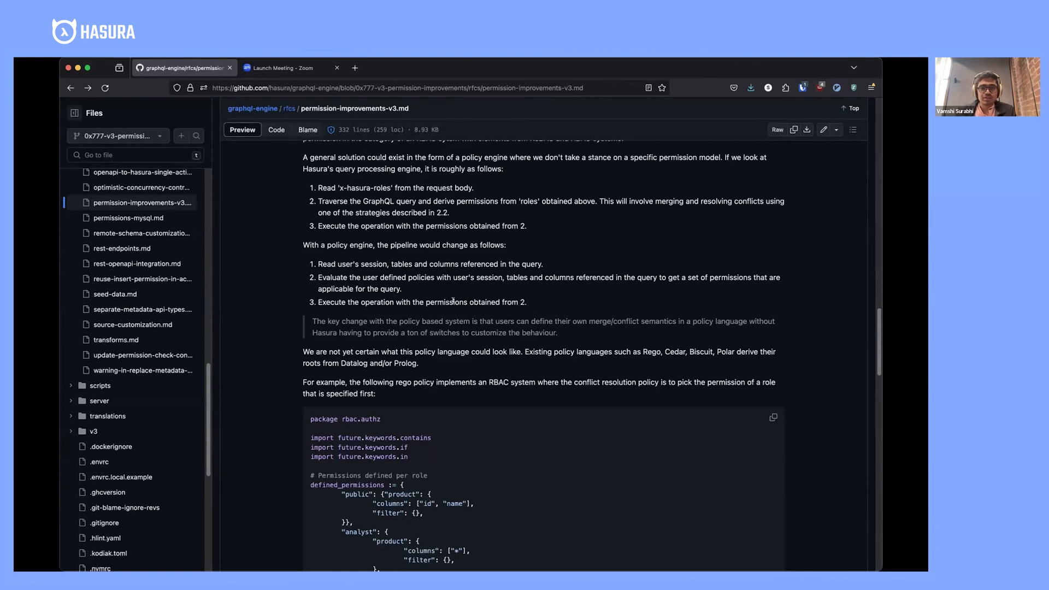
pyautogui.scroll(-3)
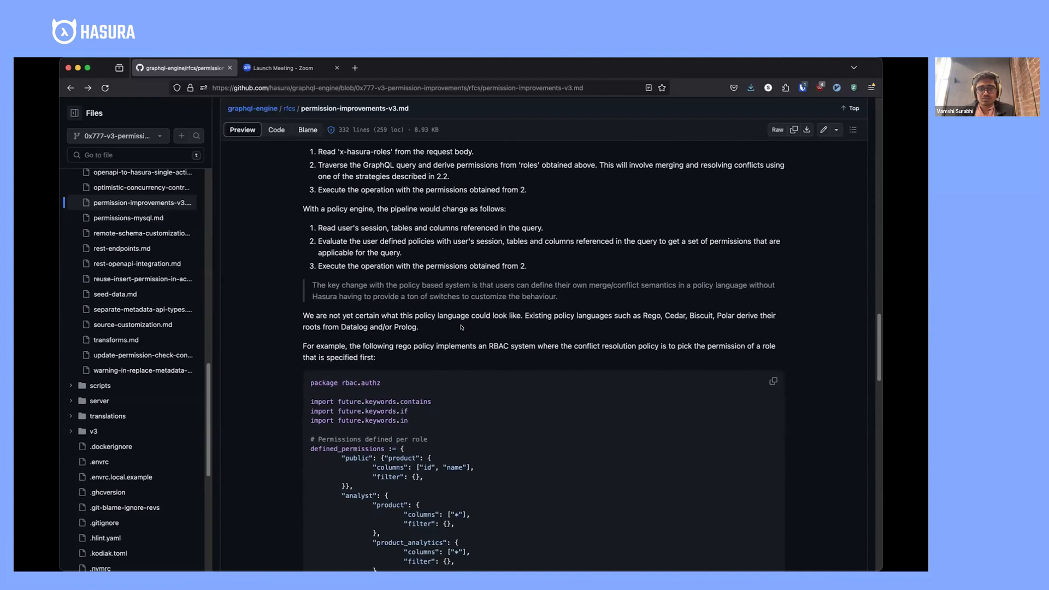
pyautogui.doubleClick(353, 327)
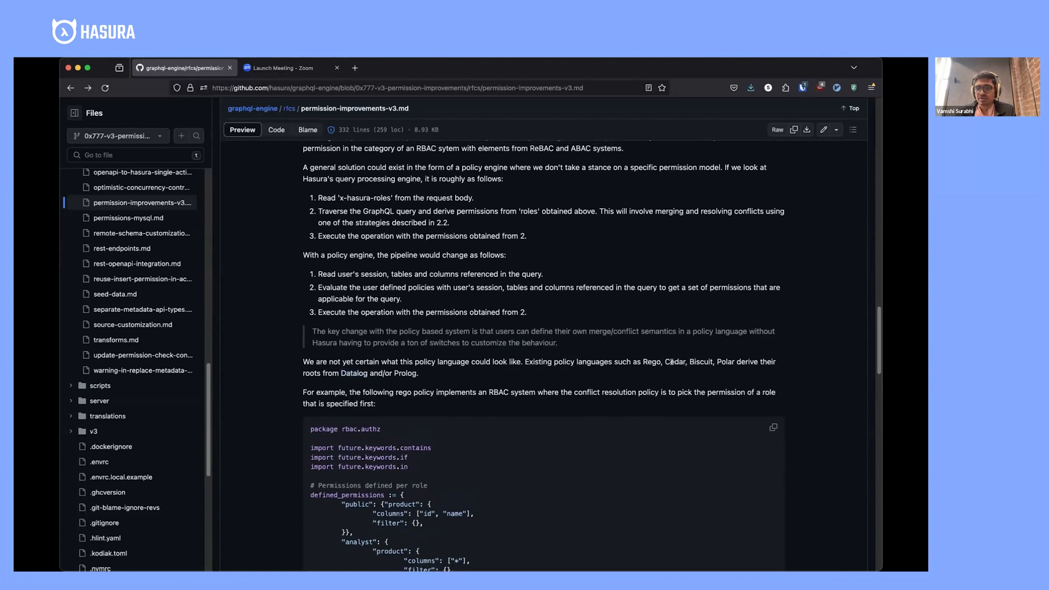
# - Open the RFC's linked RBAC policy in the Rego Playground
pyautogui.scroll(-3)
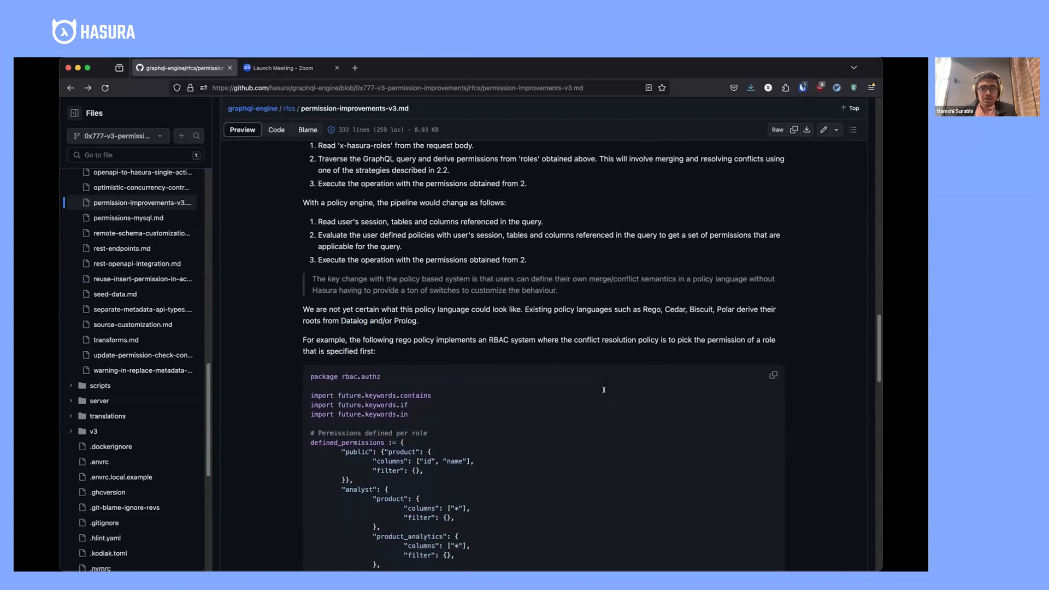
pyautogui.scroll(-3)
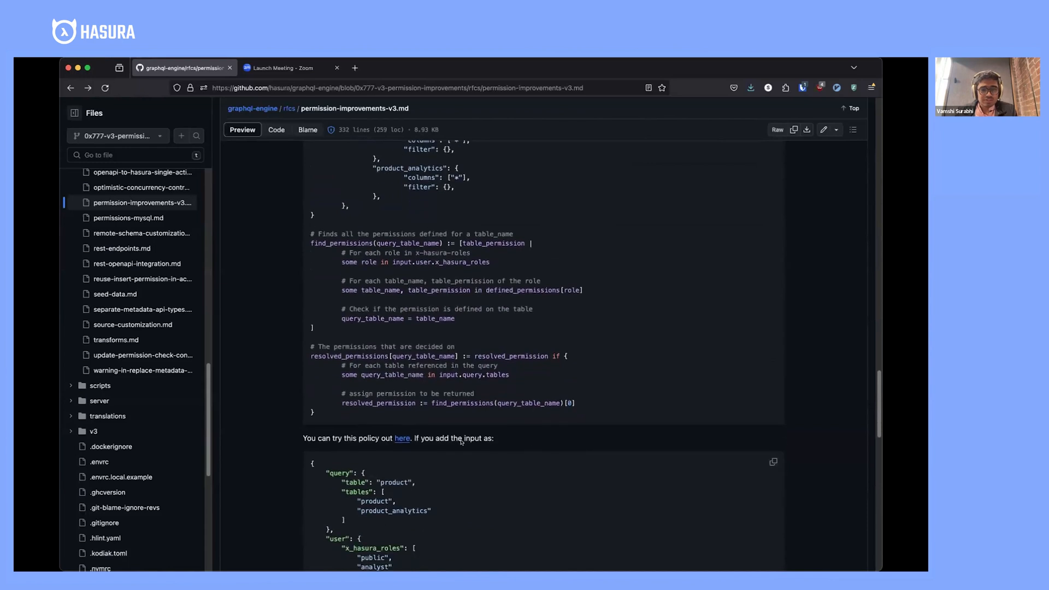
pyautogui.click(400, 438)
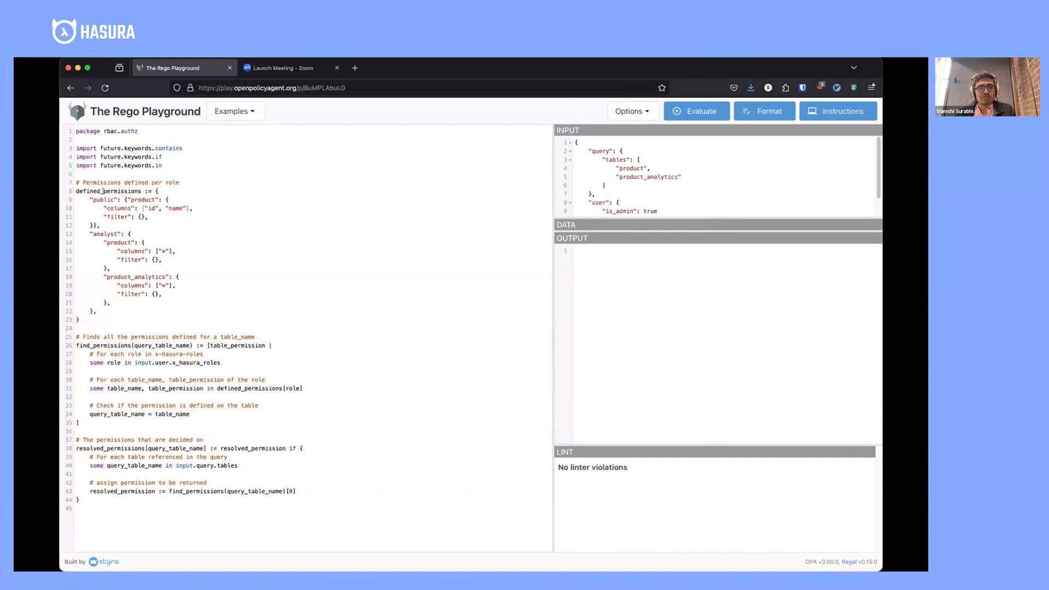
# - Highlight the public role name in the RBAC policy
pyautogui.doubleClick(102, 199)
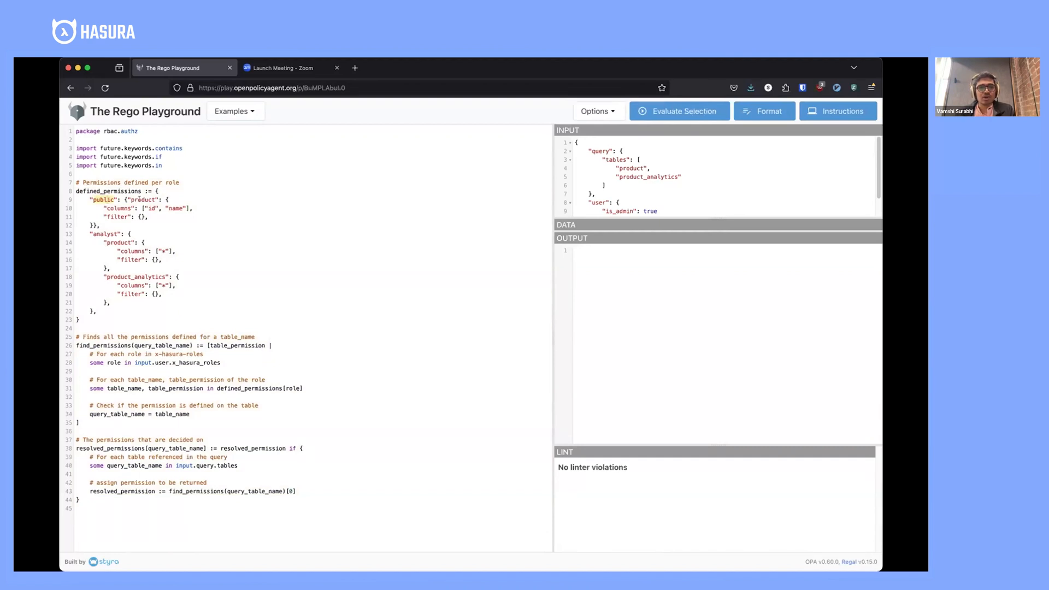
pyautogui.doubleClick(144, 200)
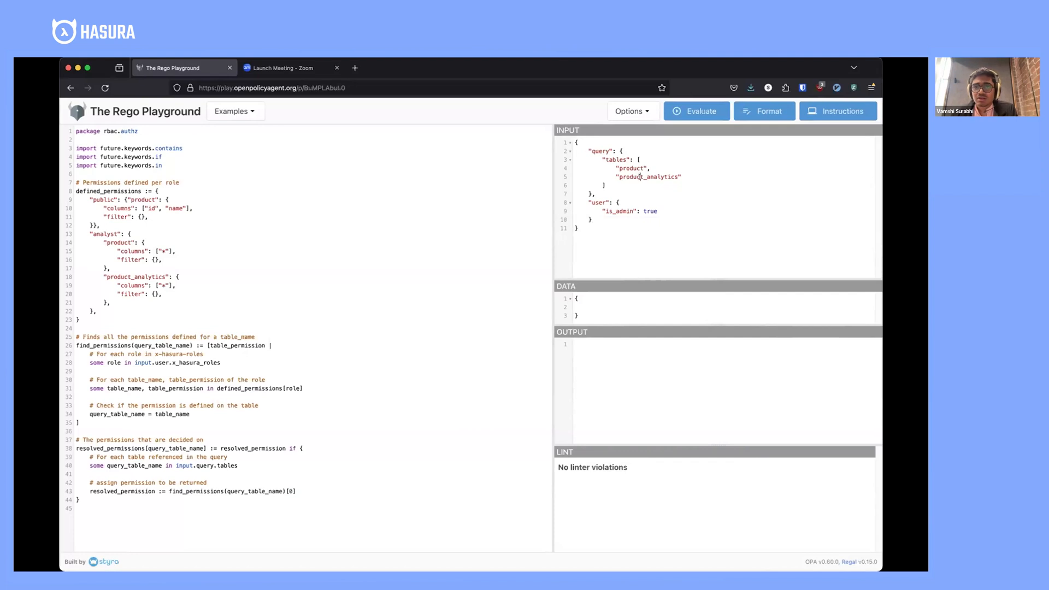
# - Replace the input user's is_admin with x_hasura_roles ["public", "analyst"]
pyautogui.doubleClick(616, 211)
pyautogui.write('x-h')
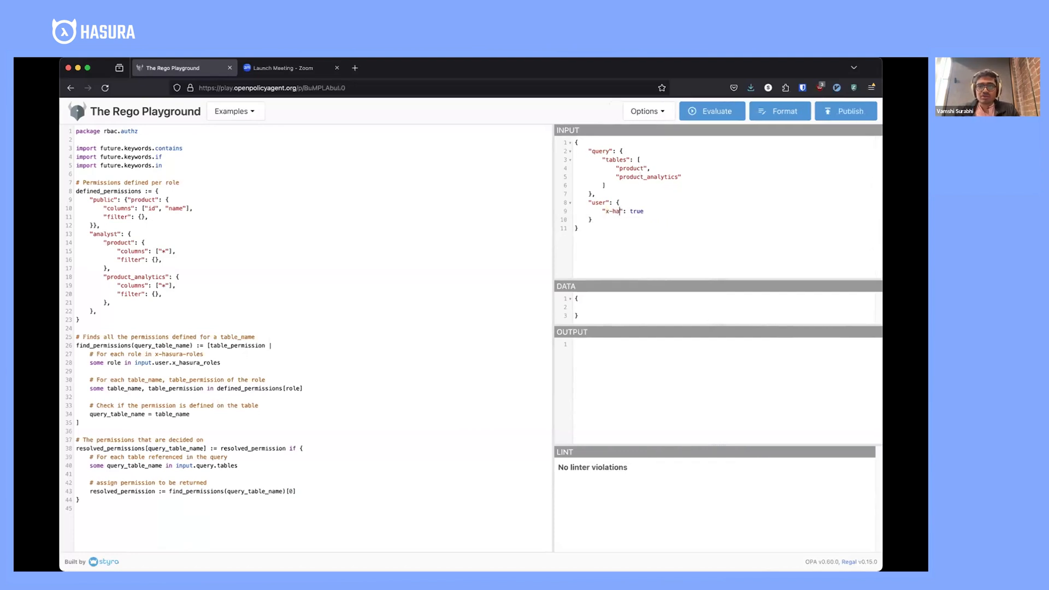
pyautogui.write('x_x')
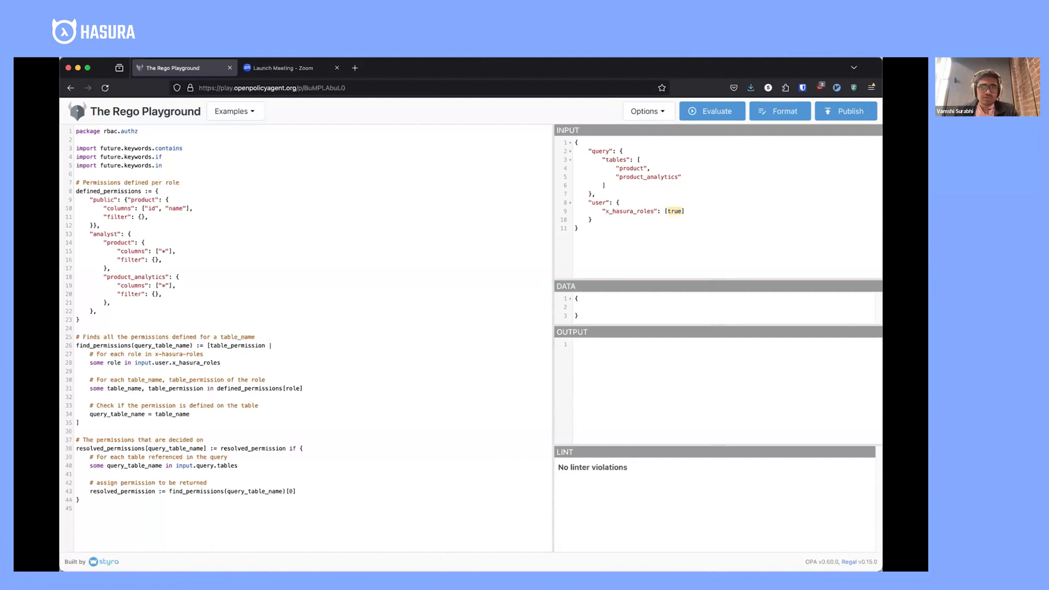
pyautogui.click(676, 211)
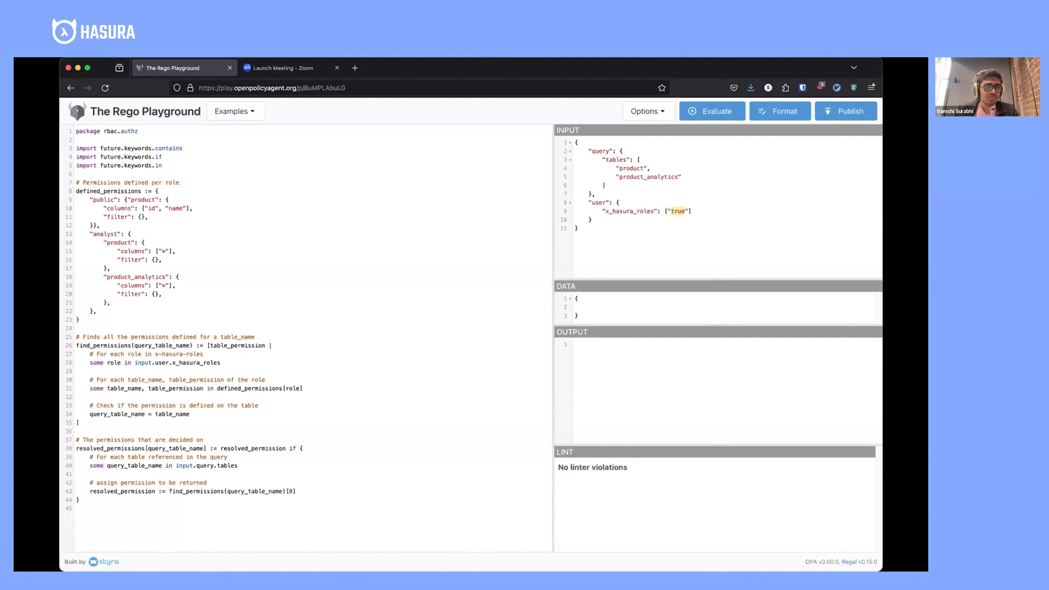
pyautogui.write('"public", "analys')
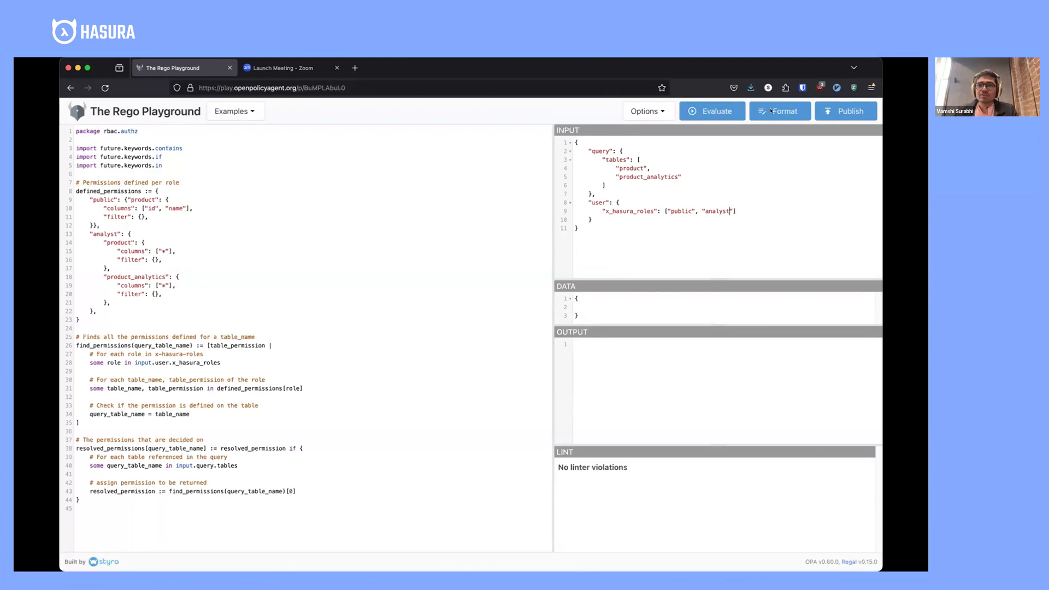
pyautogui.moveTo(826, 198)
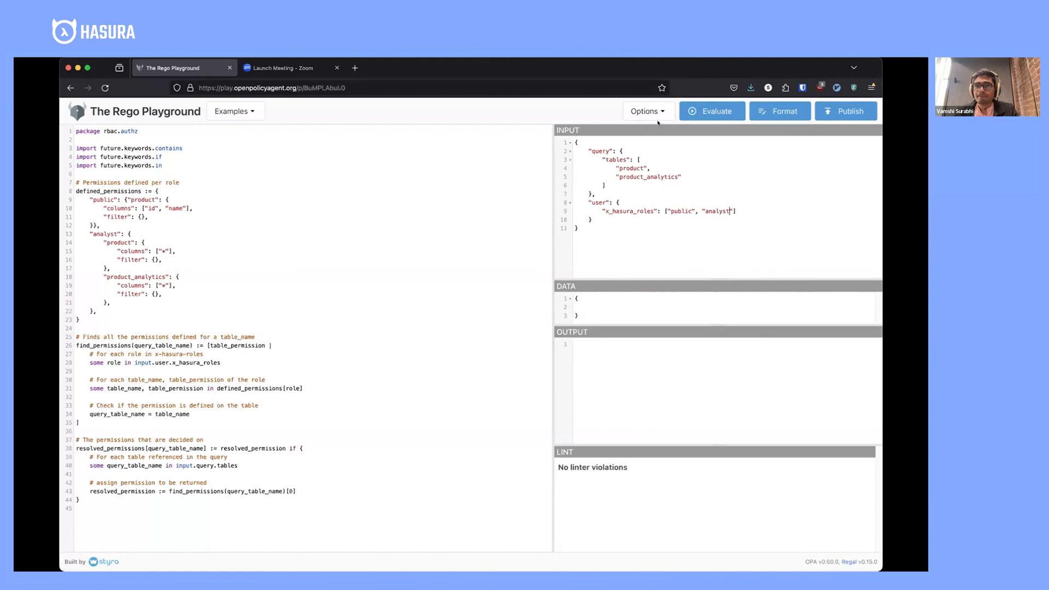
pyautogui.moveTo(711, 111)
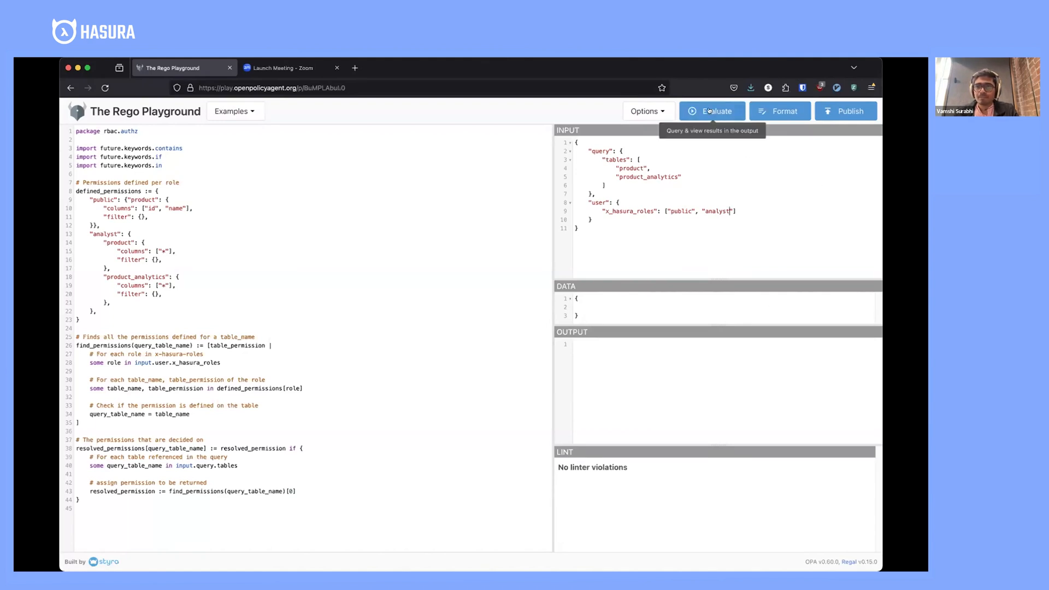
# - Evaluate the RBAC policy, then reorder roles to analyst before public and re-evaluate
pyautogui.click(711, 111)
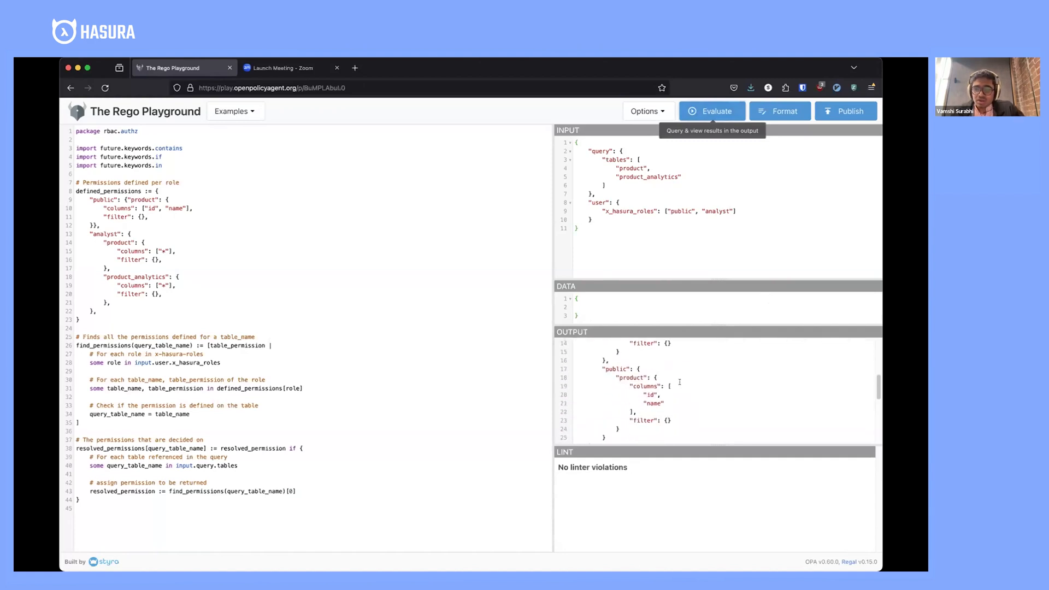
pyautogui.scroll(-3)
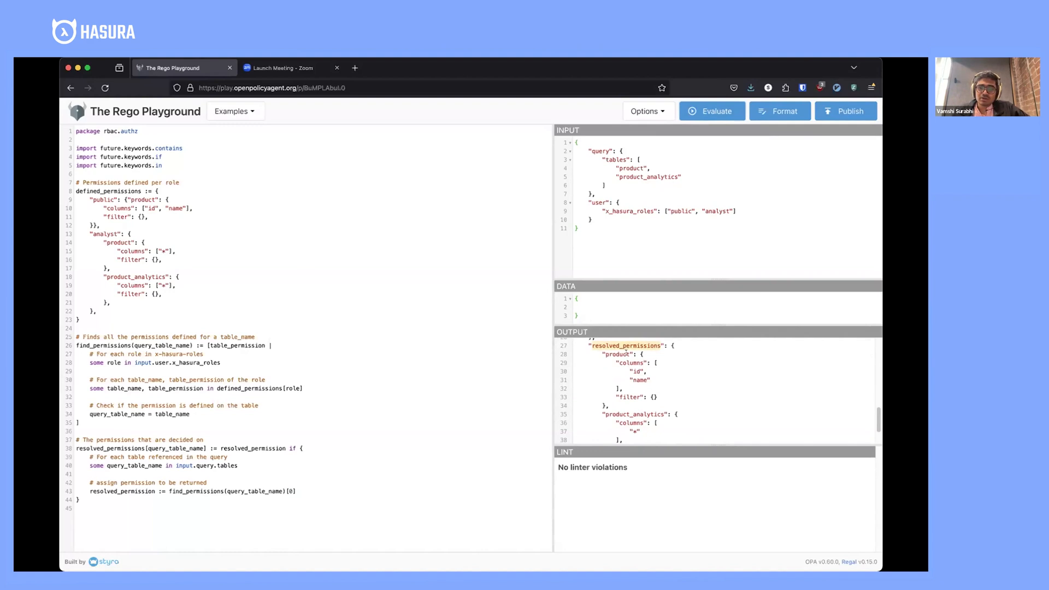
pyautogui.moveTo(602, 375)
pyautogui.write(', "public"')
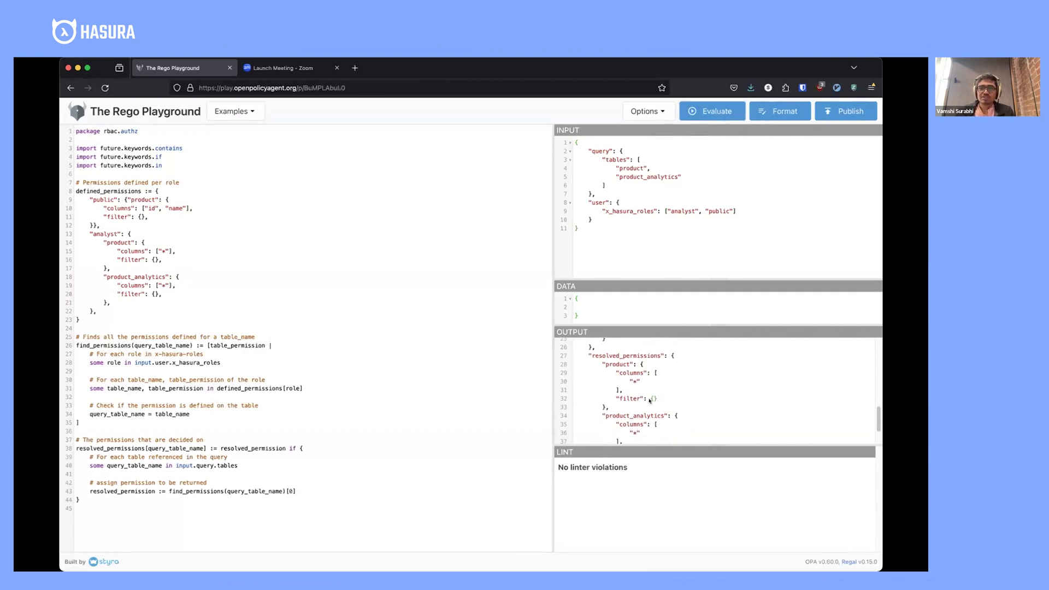
pyautogui.doubleClick(681, 210)
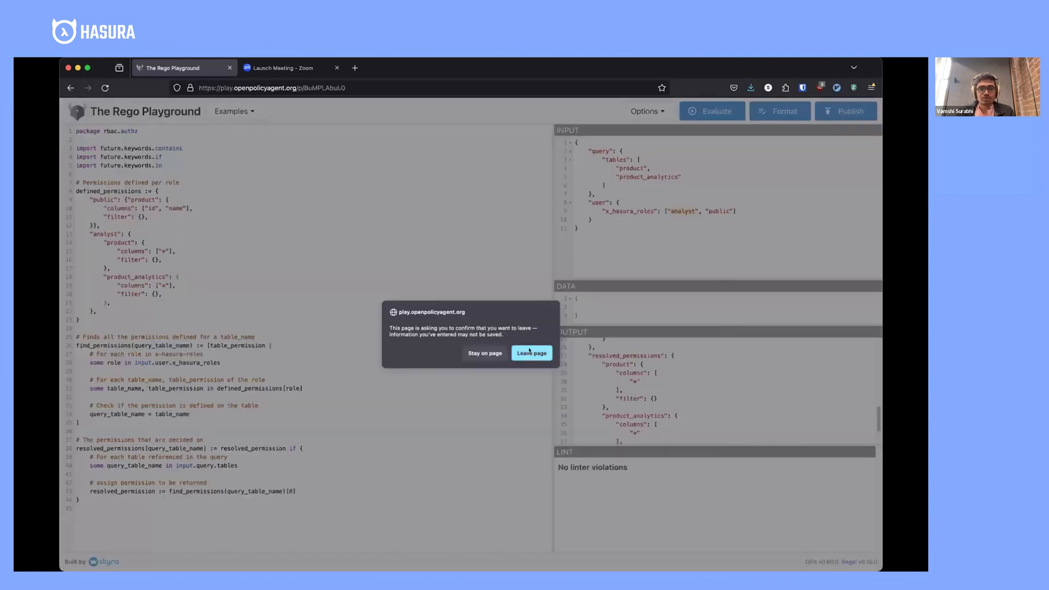
# - Load the RFC's ABAC admin policy into Rego Playground and evaluate it
pyautogui.click(531, 352)
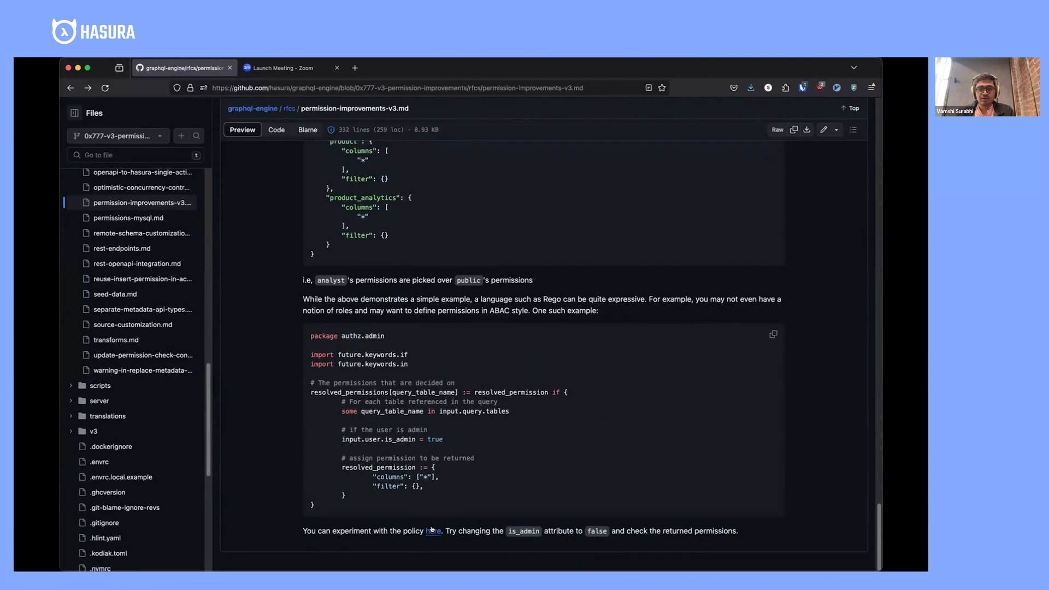
pyautogui.click(432, 530)
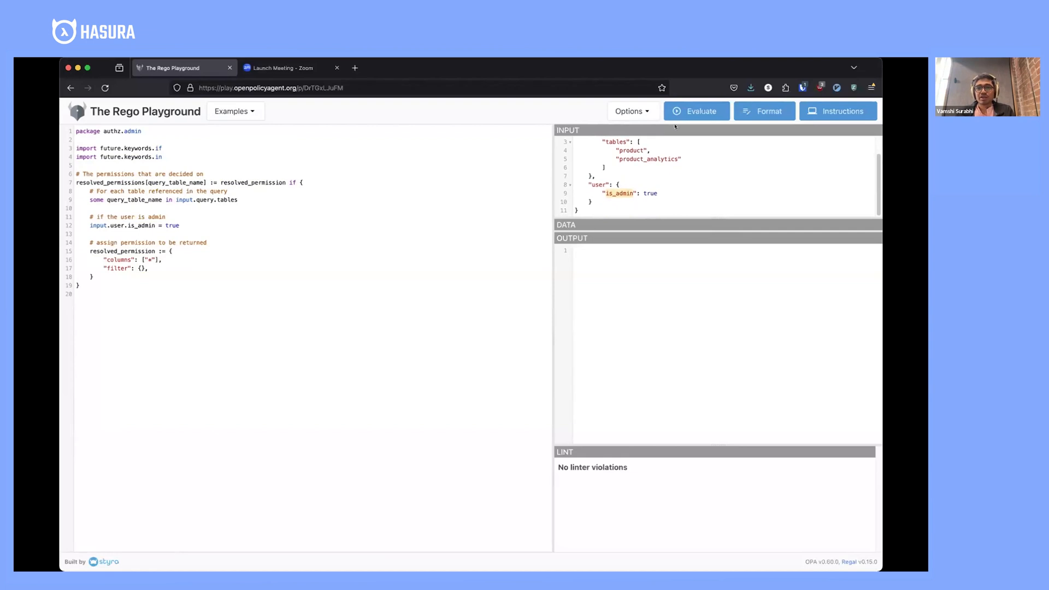
pyautogui.click(696, 110)
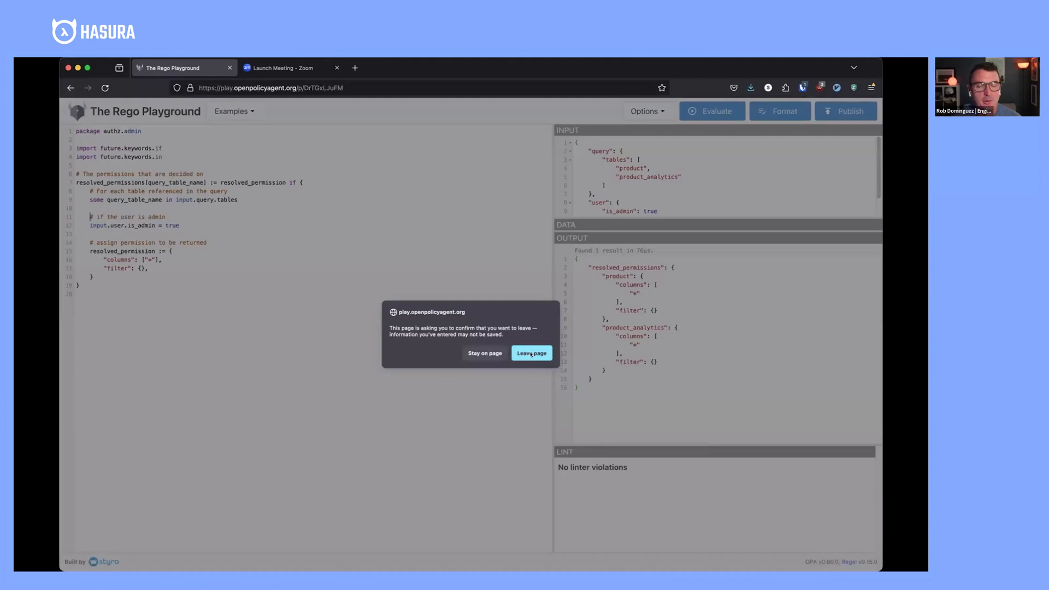
# - Leave Rego Playground and scroll the GitHub RFC to the RBAC Rego policy
pyautogui.click(530, 353)
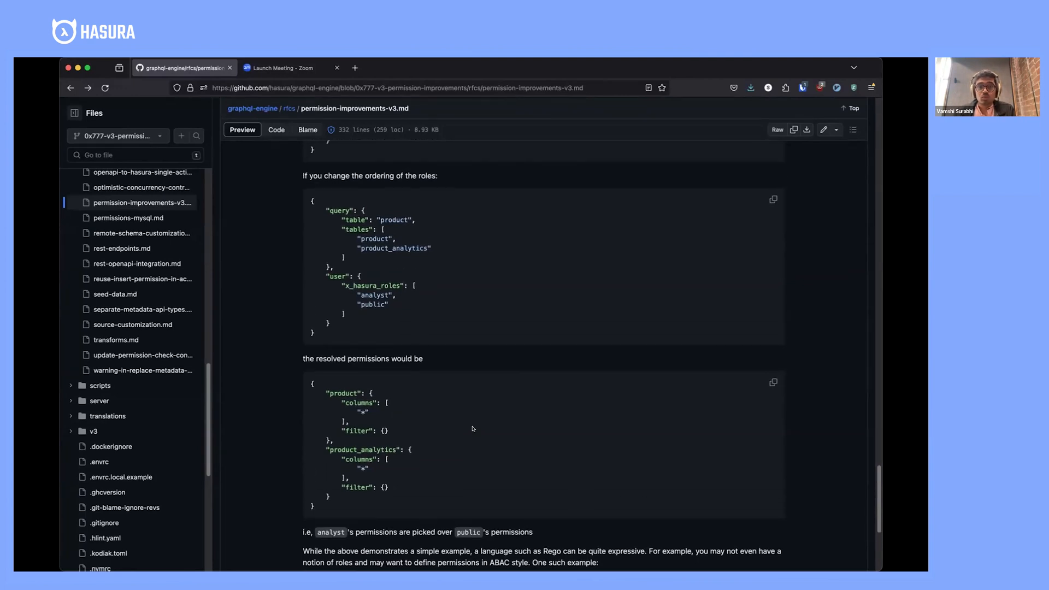
pyautogui.moveTo(468, 408)
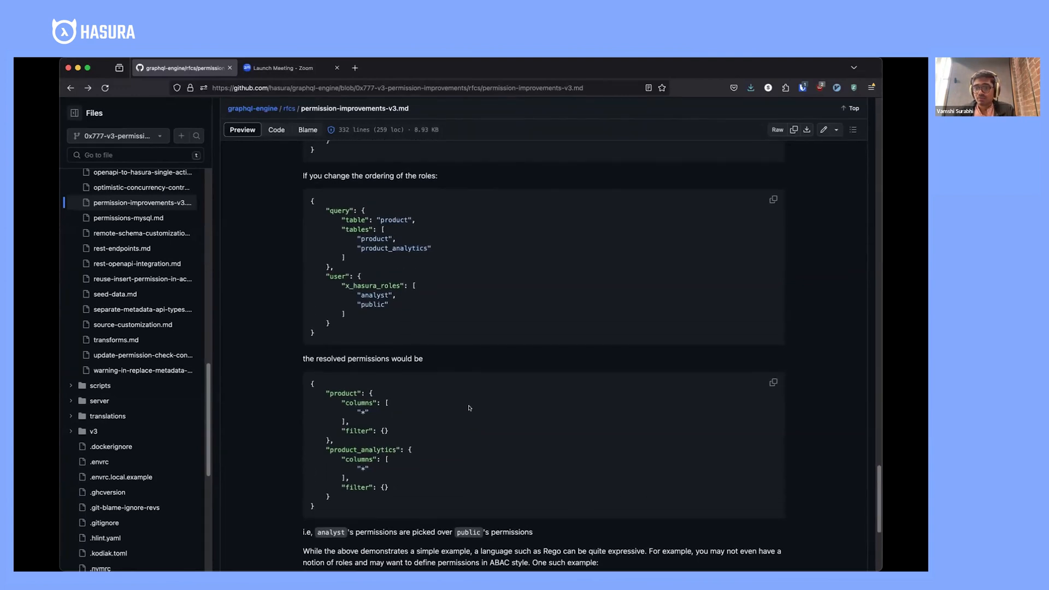
pyautogui.scroll(-3)
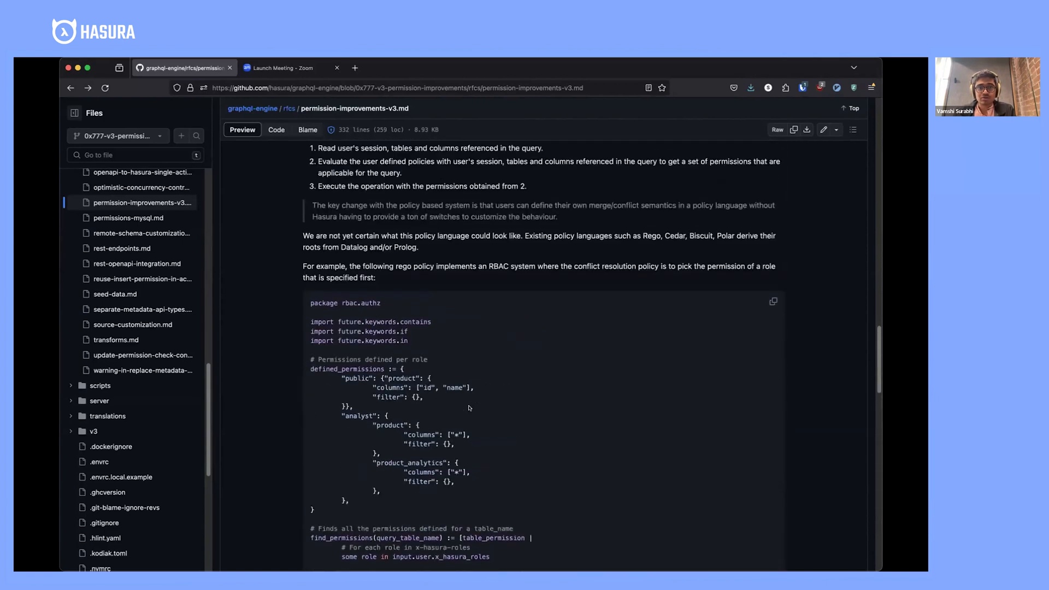